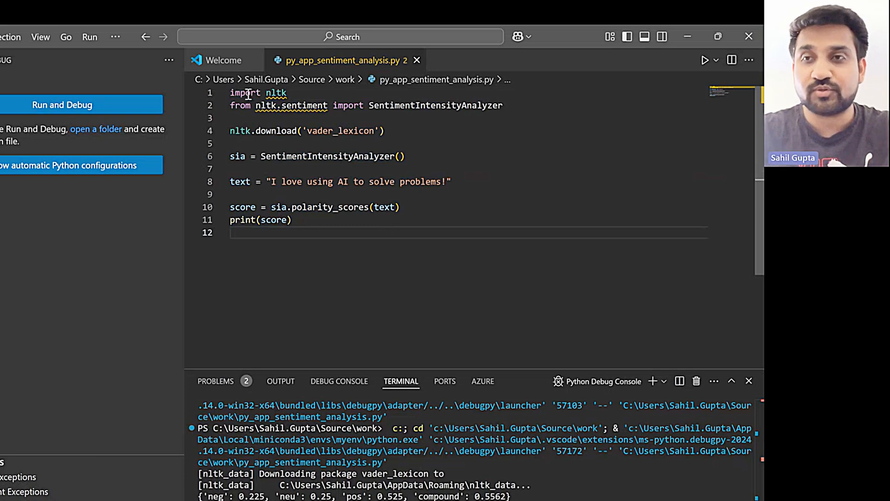
mouse_move(344, 198)
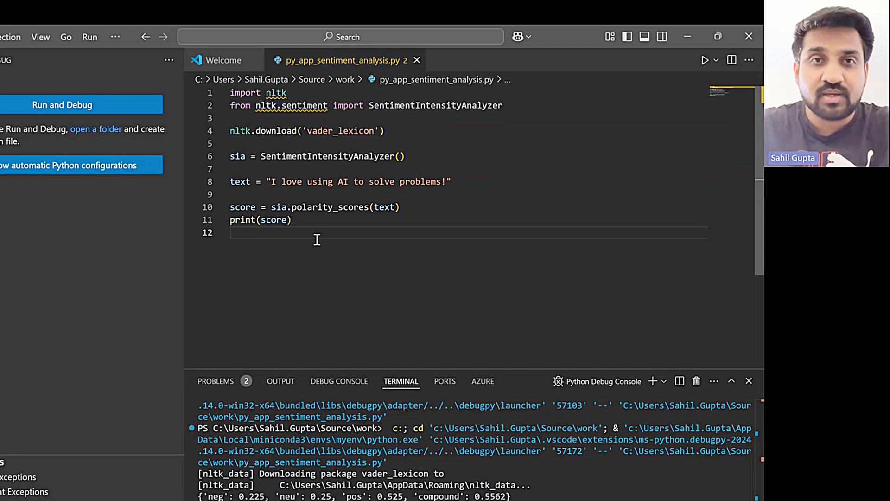
Review the nltk install output, then select the SentimentIntensityAnalyzer class name in the script.
key(ctrl+a)
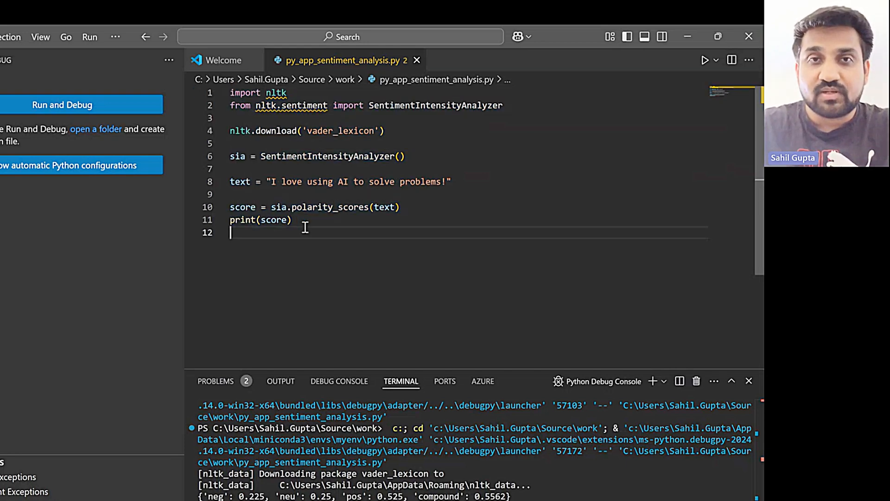
mouse_move(273, 220)
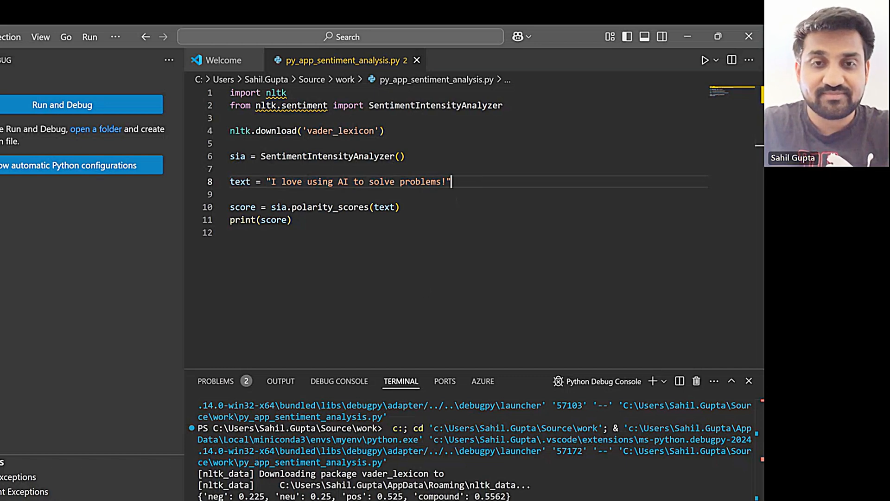
mouse_move(283, 318)
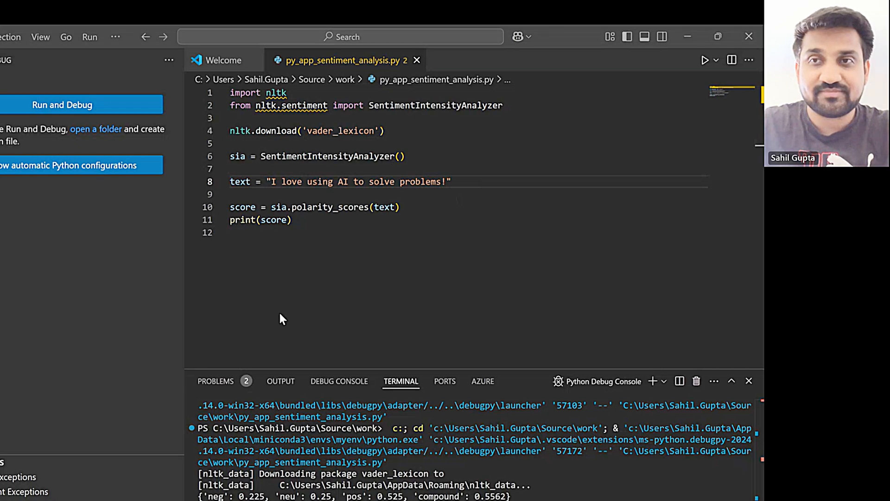
mouse_move(258, 232)
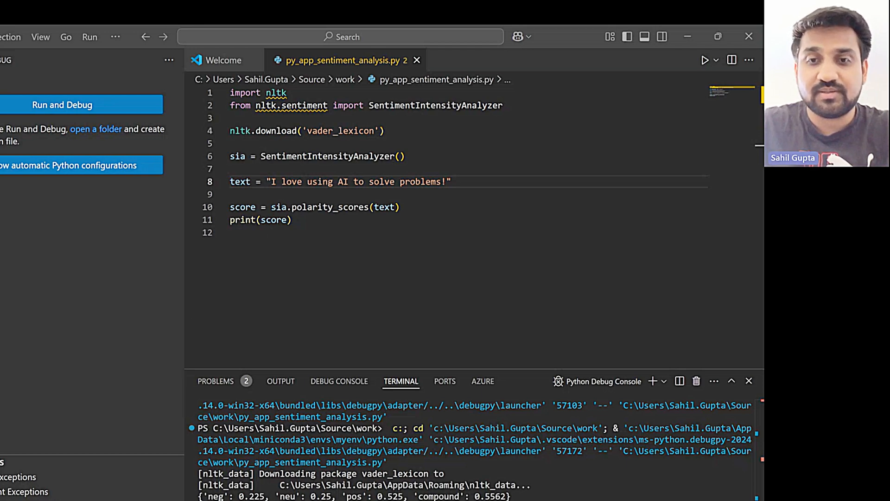
click(451, 181)
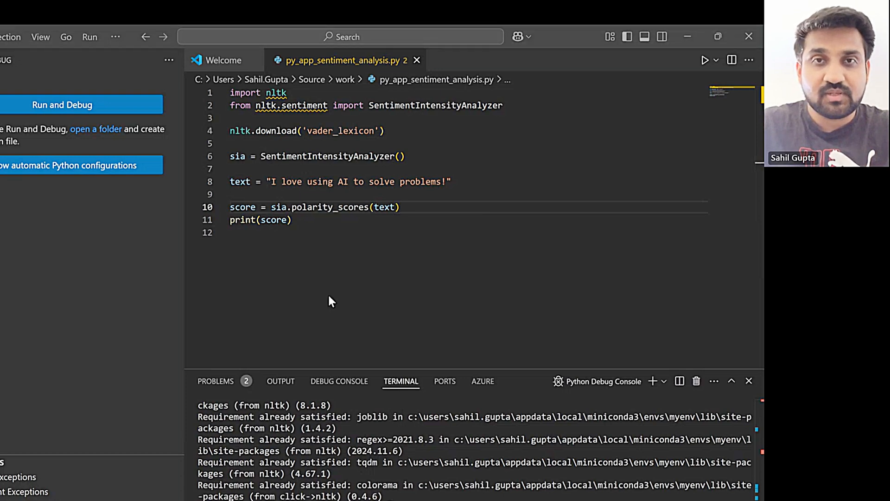
mouse_move(248, 296)
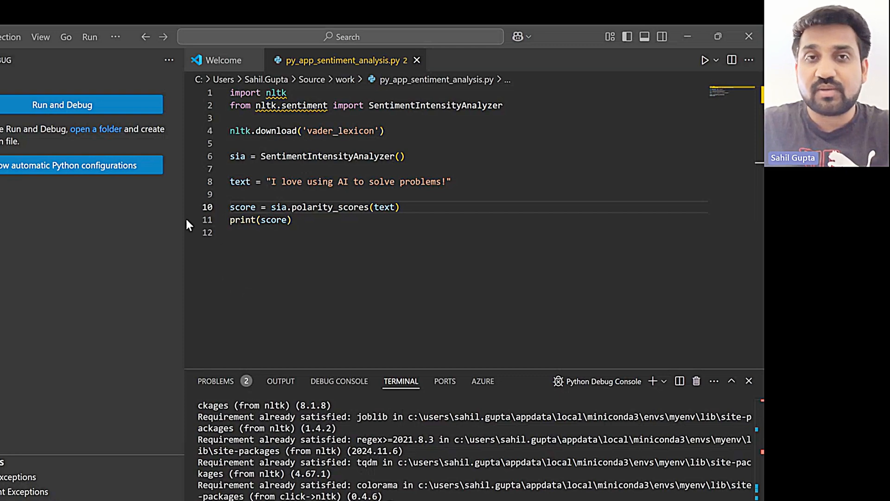
mouse_move(238, 319)
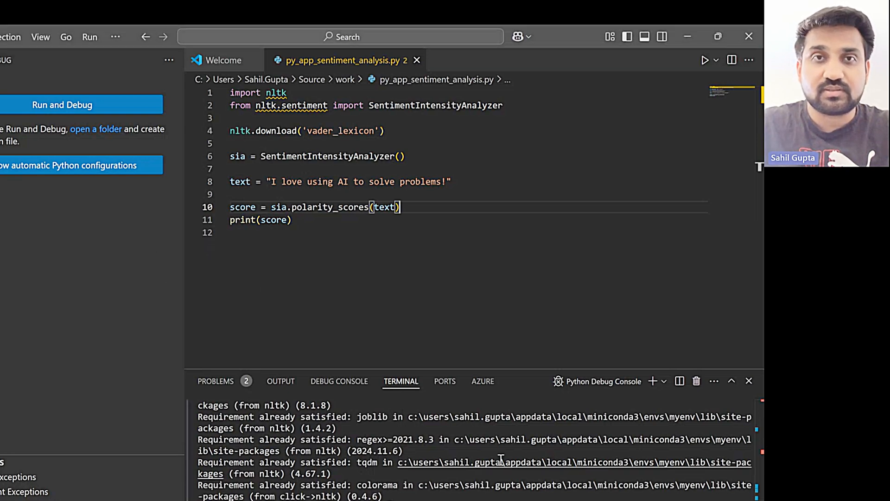
mouse_move(230, 102)
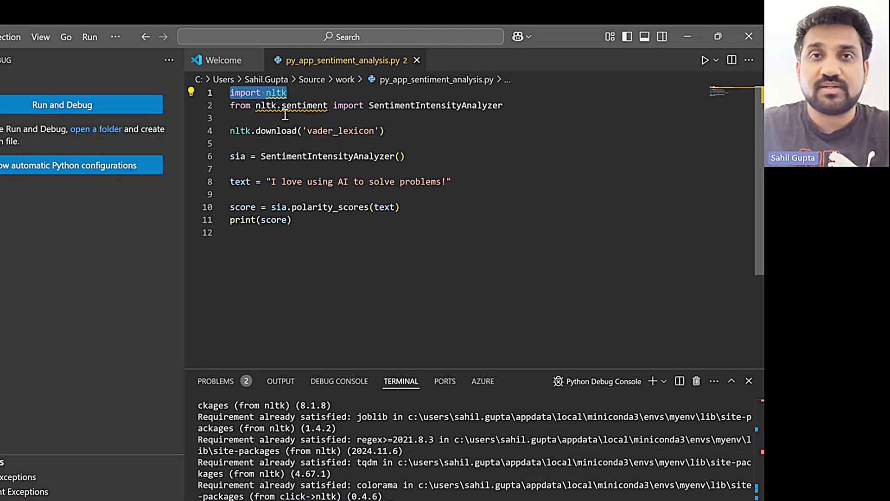
double_click(435, 106)
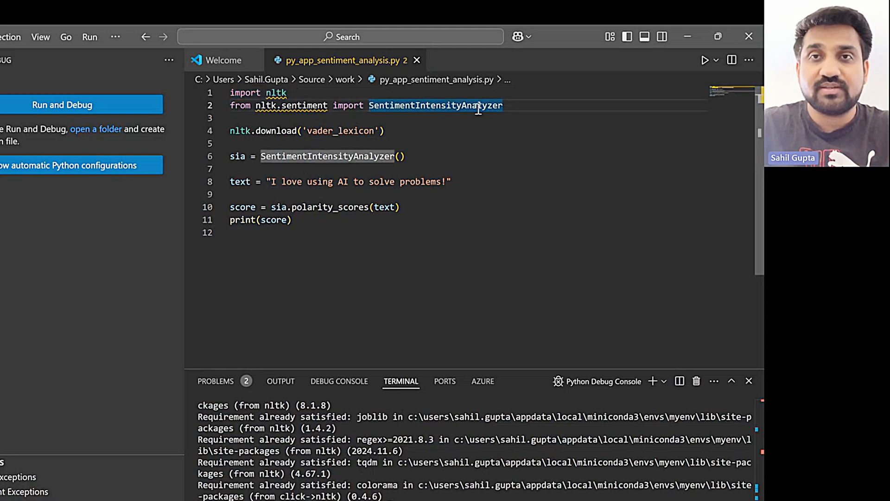
mouse_move(441, 166)
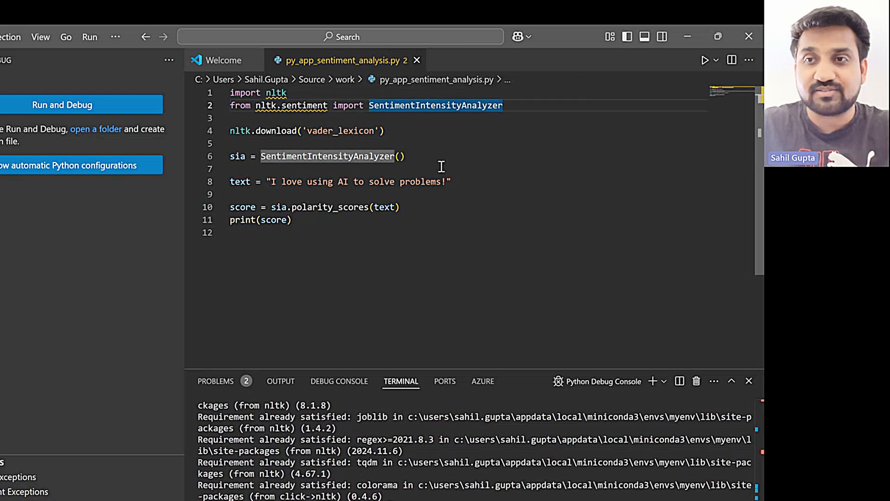
mouse_move(422, 137)
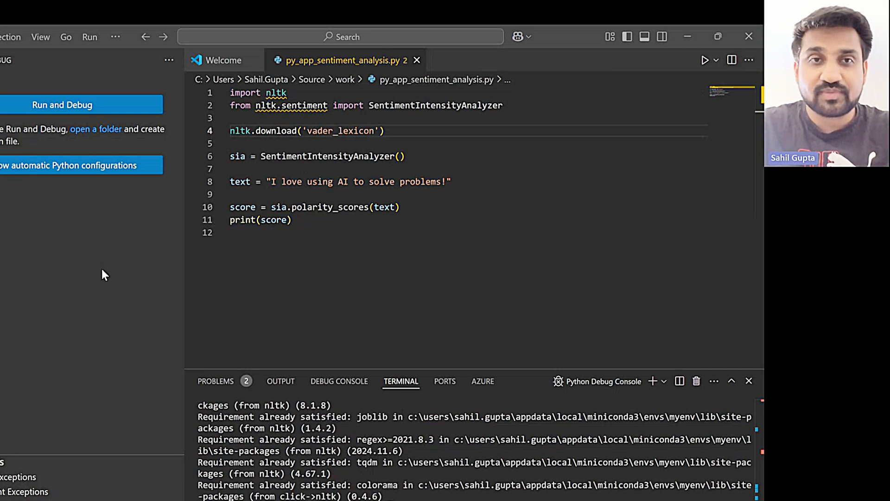
mouse_move(254, 288)
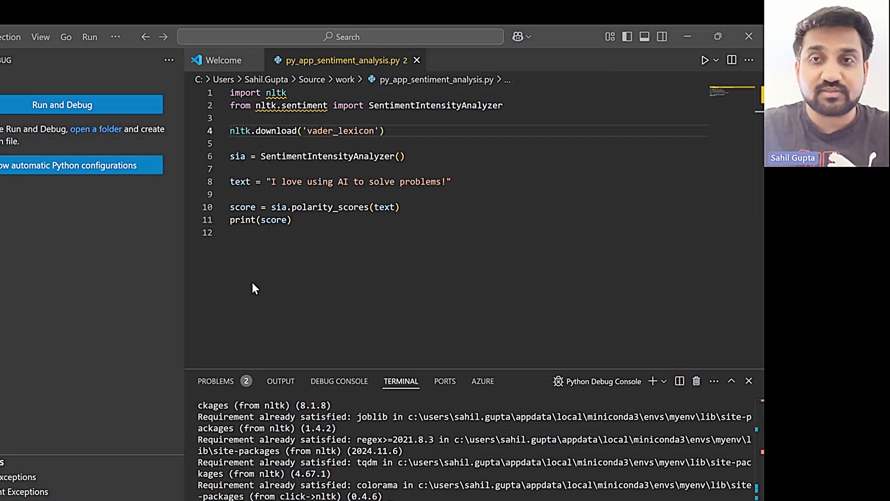
mouse_move(129, 265)
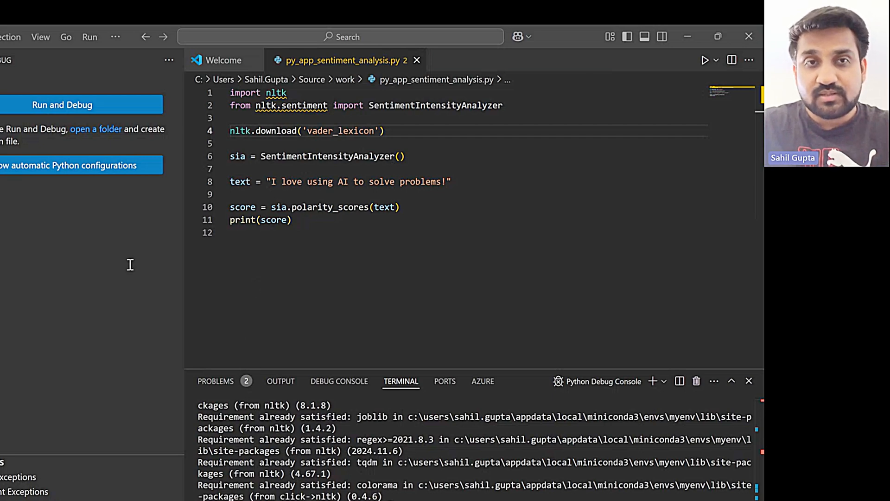
mouse_move(196, 281)
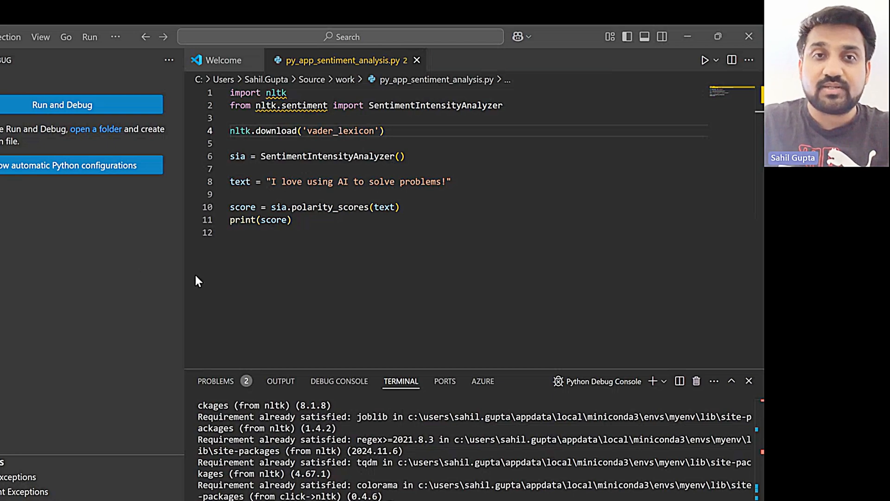
mouse_move(228, 267)
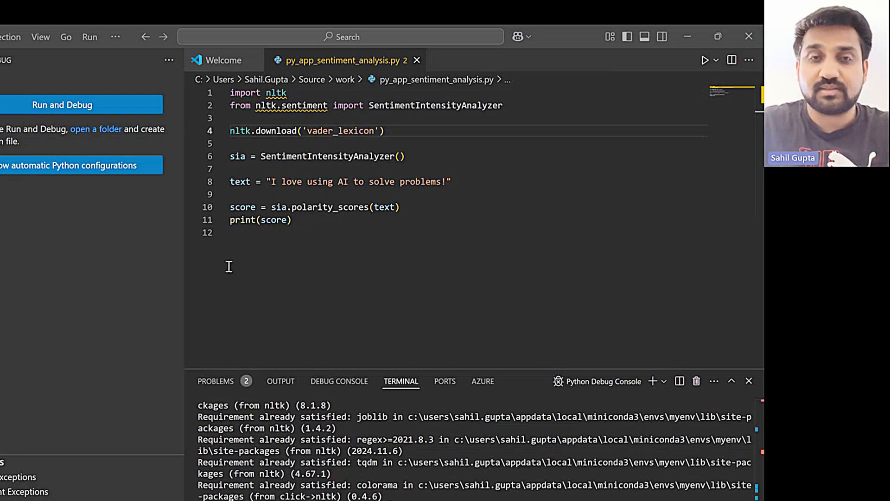
mouse_move(199, 278)
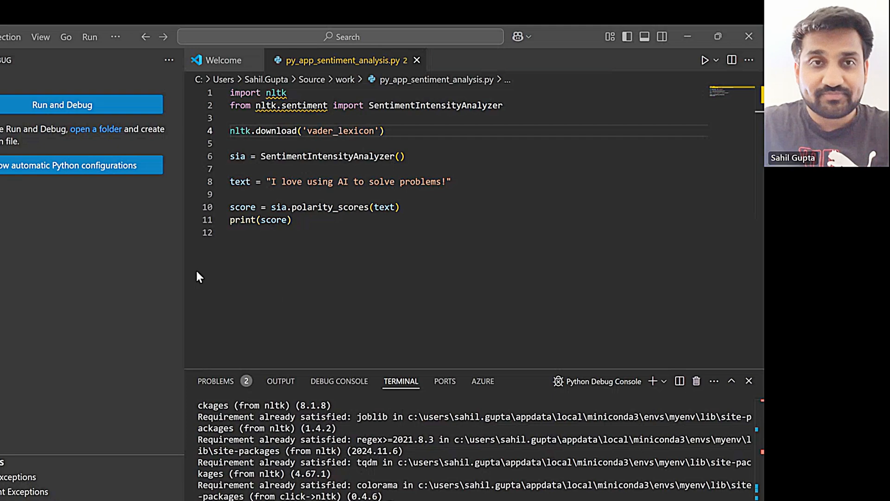
mouse_move(250, 261)
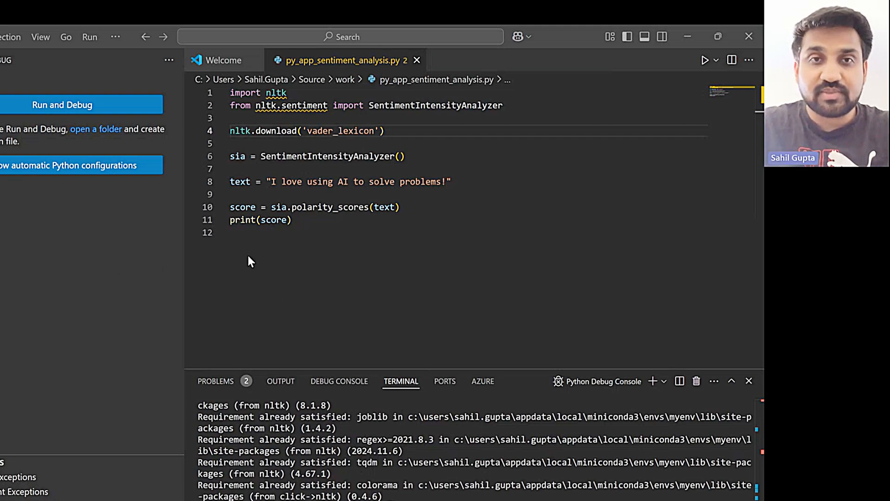
mouse_move(147, 331)
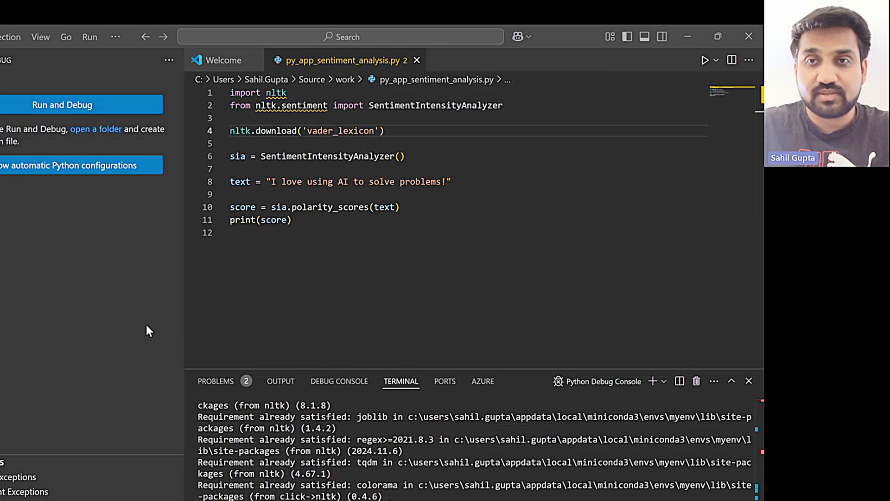
mouse_move(175, 328)
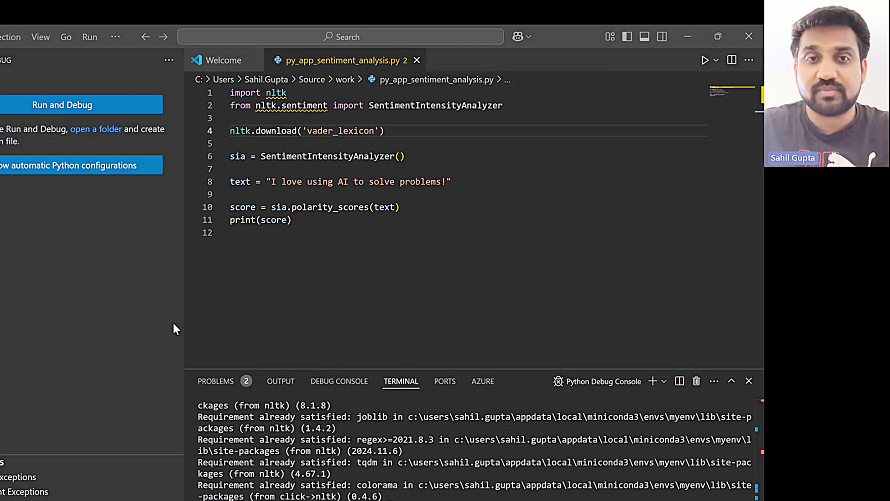
mouse_move(263, 331)
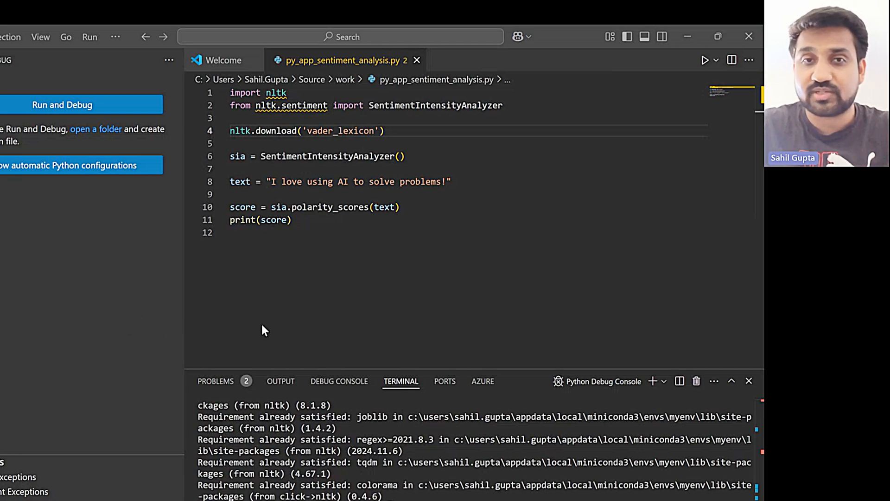
mouse_move(248, 316)
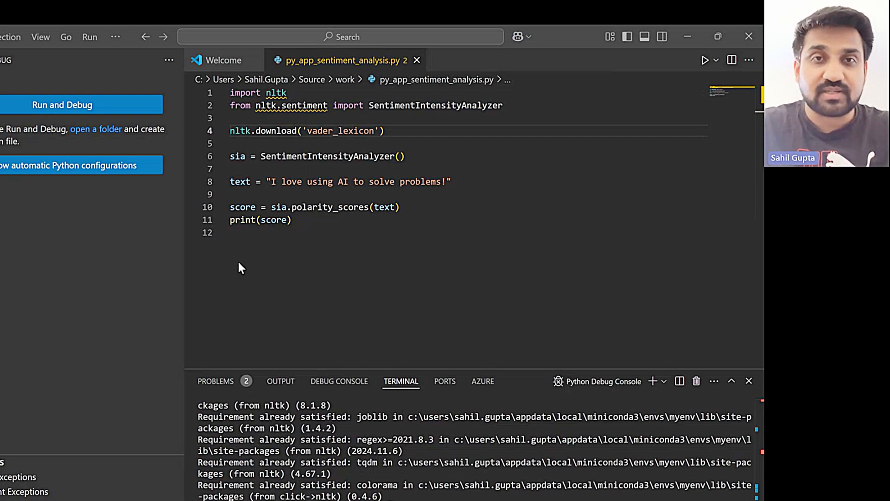
mouse_move(160, 294)
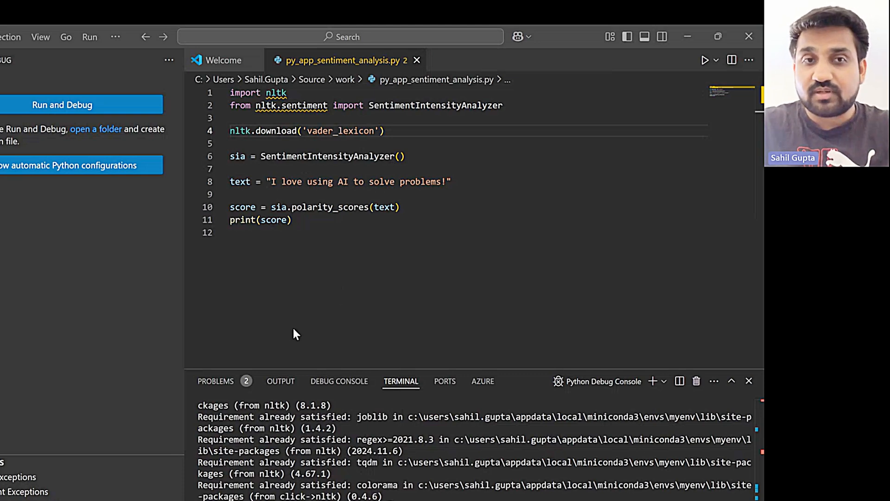
mouse_move(239, 265)
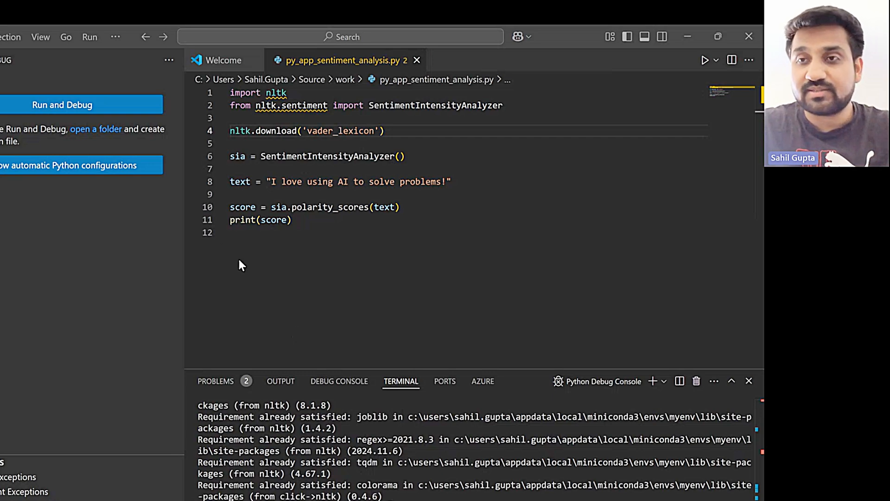
mouse_move(215, 321)
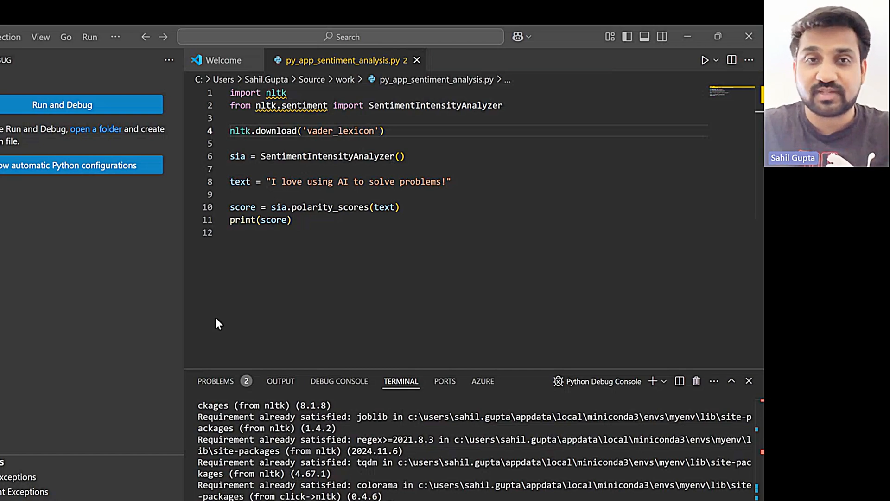
mouse_move(147, 207)
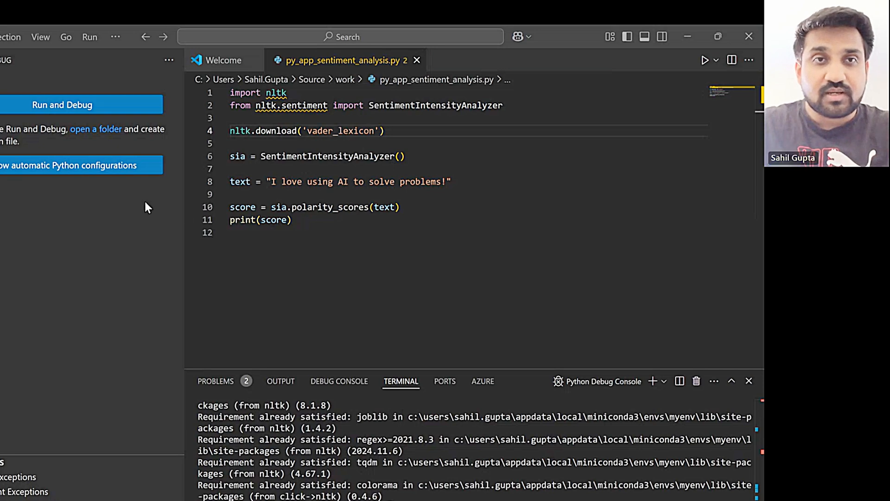
mouse_move(170, 187)
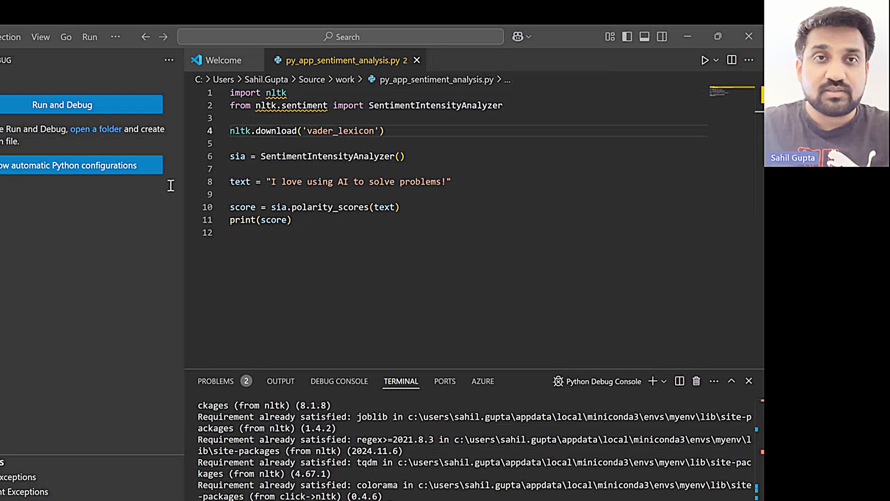
mouse_move(150, 264)
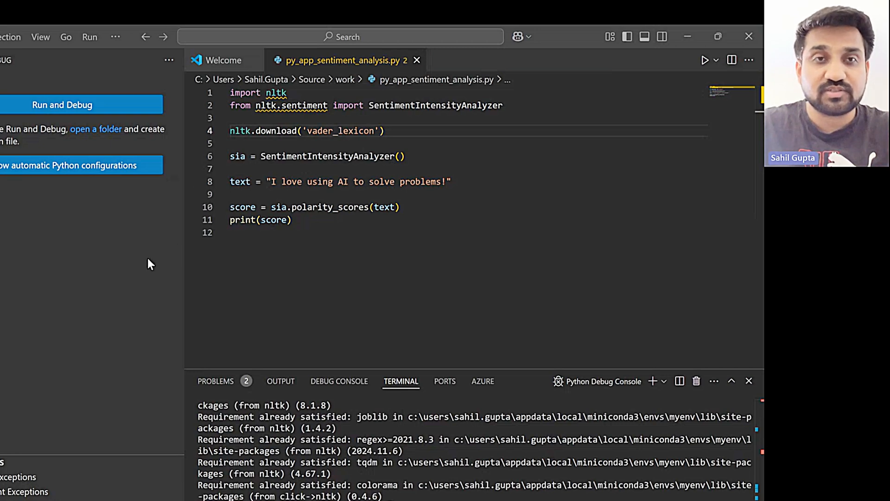
mouse_move(161, 255)
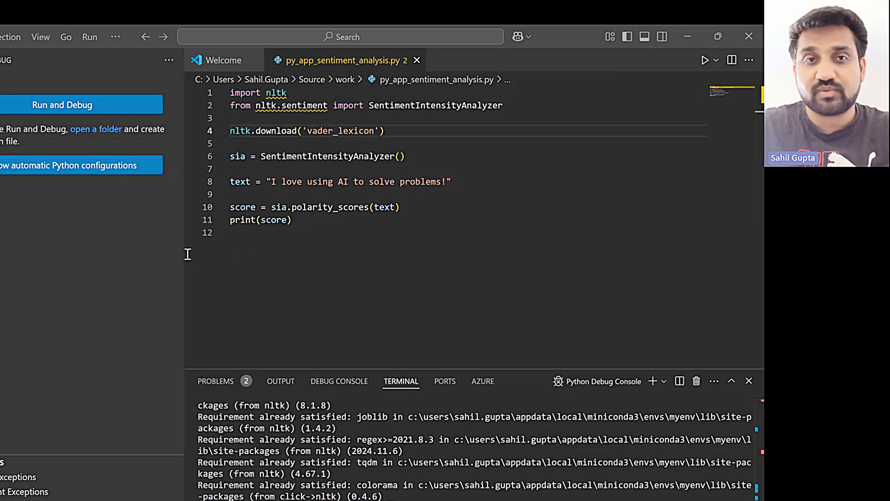
mouse_move(238, 213)
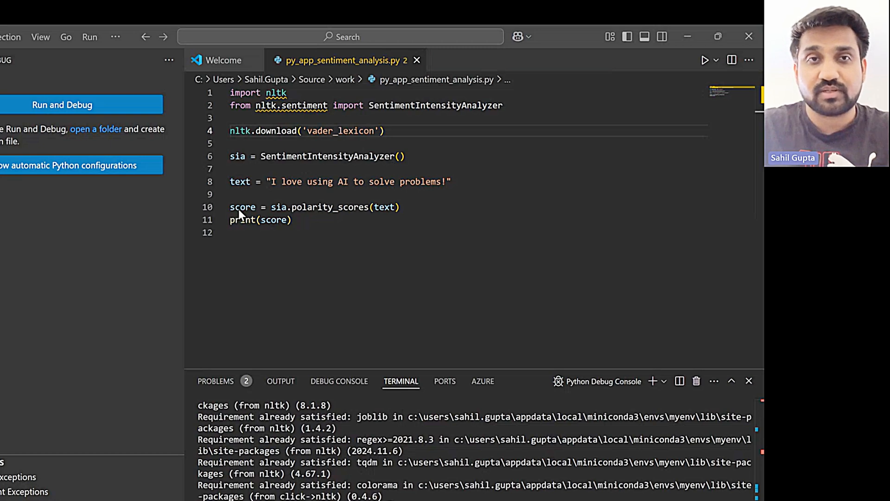
mouse_move(245, 293)
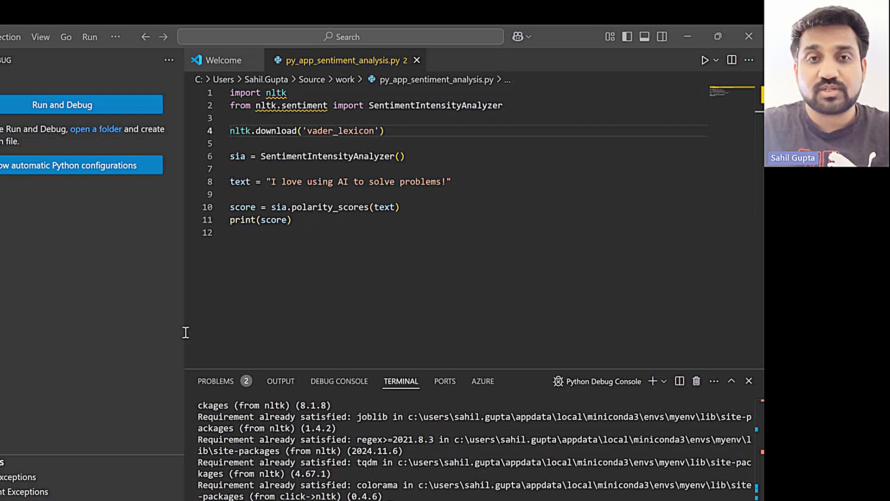
mouse_move(223, 342)
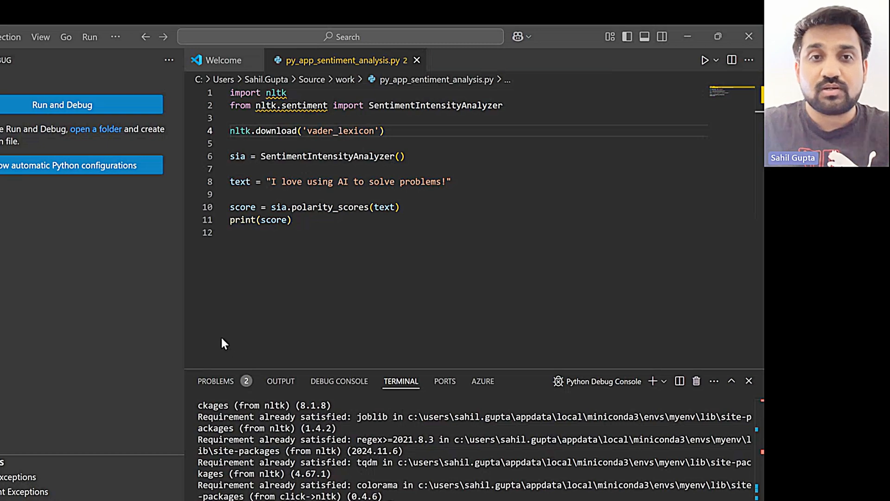
mouse_move(284, 328)
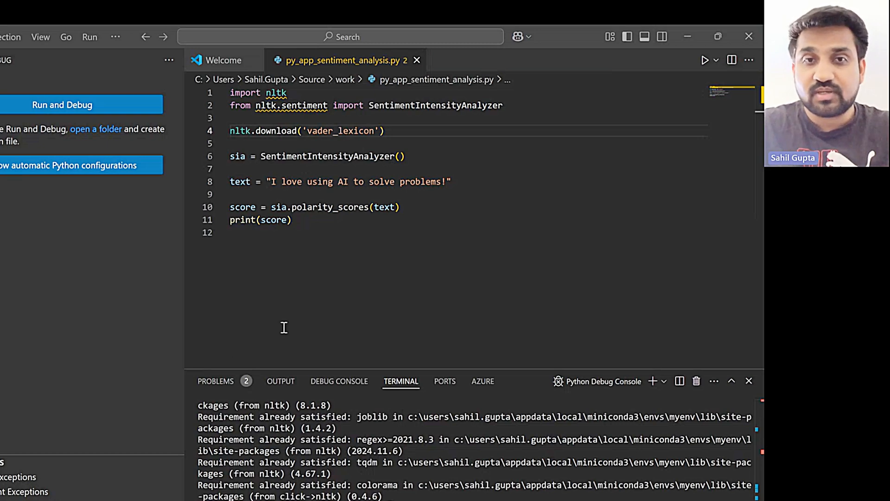
mouse_move(273, 341)
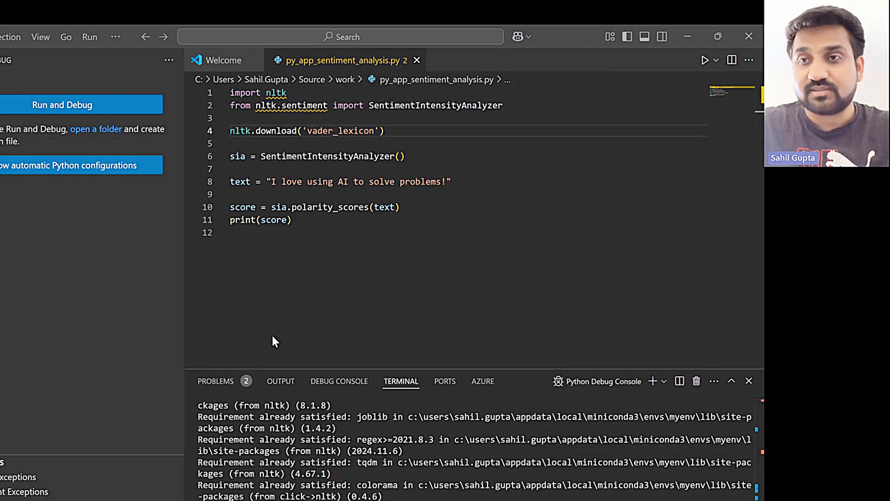
mouse_move(135, 358)
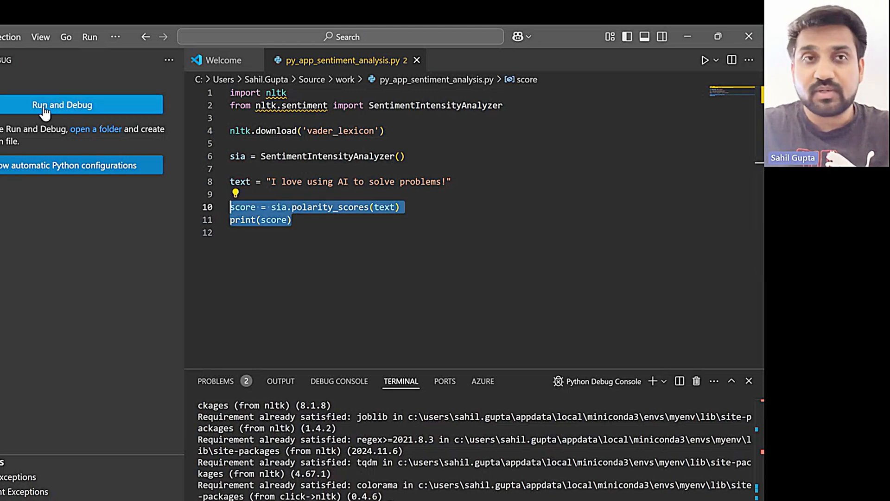
Run the VADER script under Run and Debug, printing compound score 0.5562.
click(62, 104)
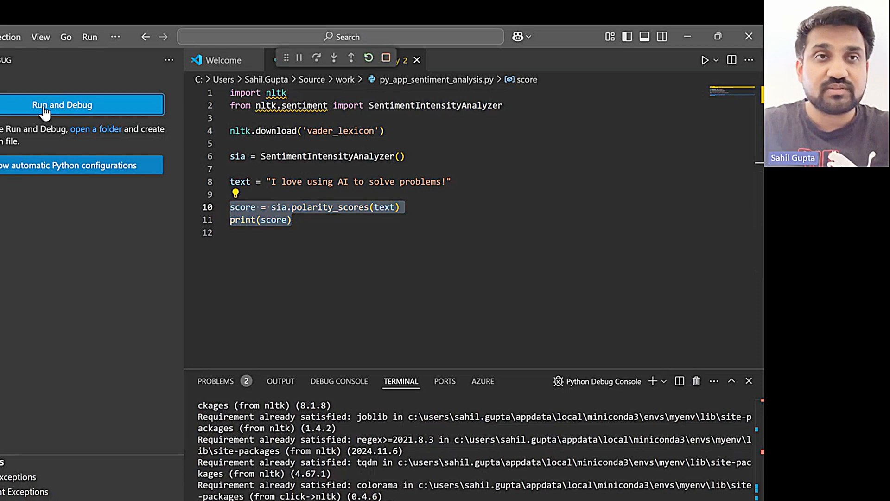
click(61, 105)
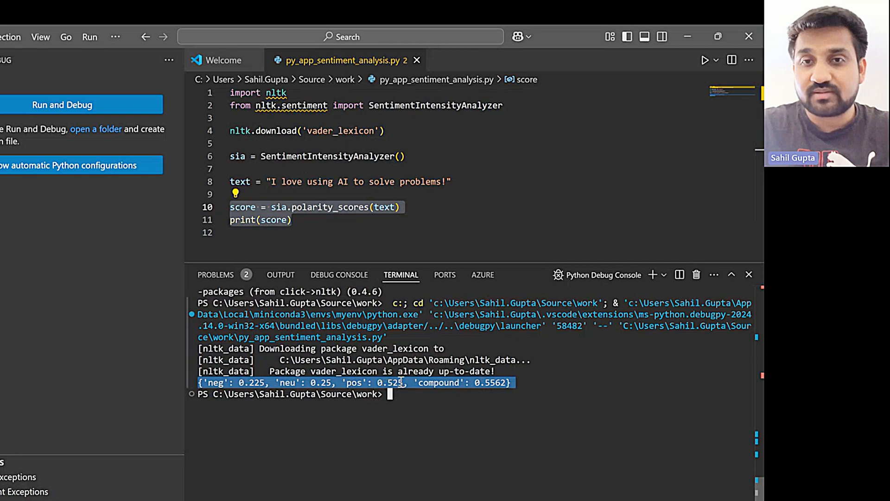
double_click(292, 182)
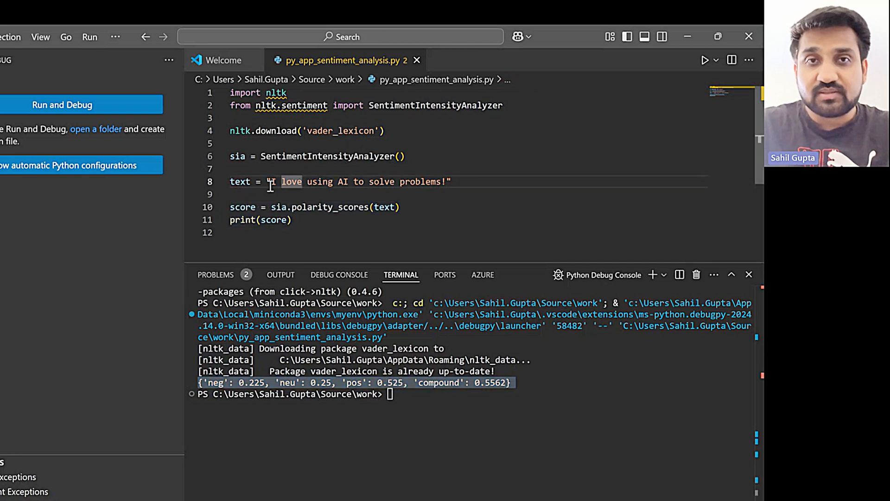
click(267, 181)
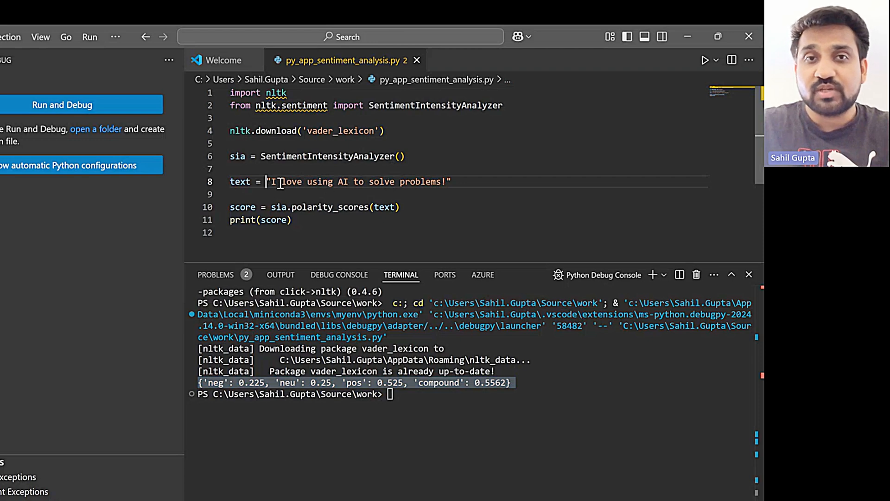
drag(271, 182, 437, 182)
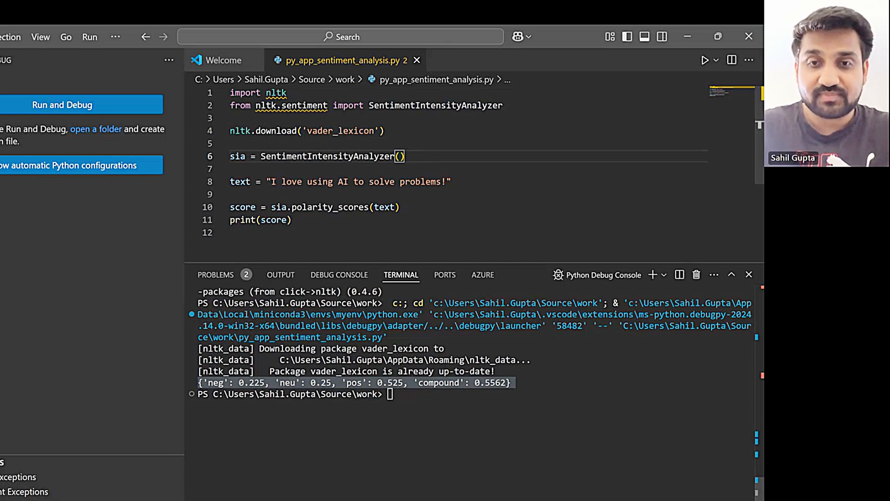
mouse_move(235, 349)
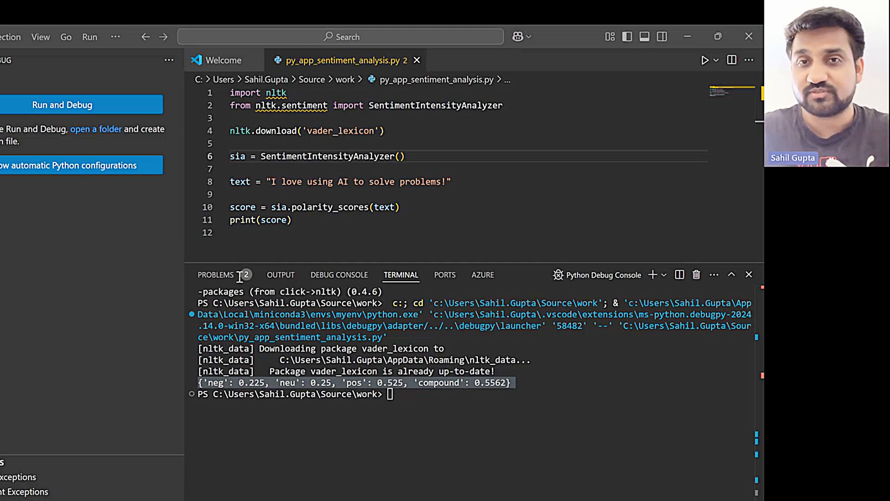
mouse_move(747, 144)
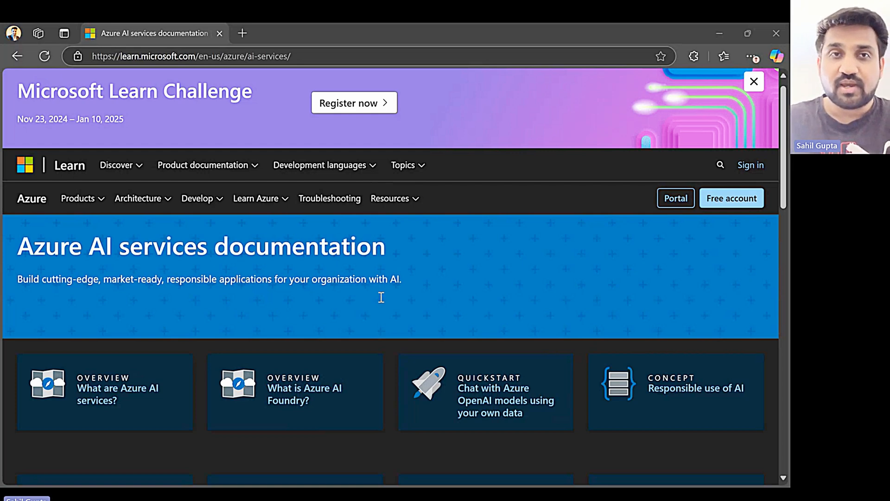
mouse_move(309, 296)
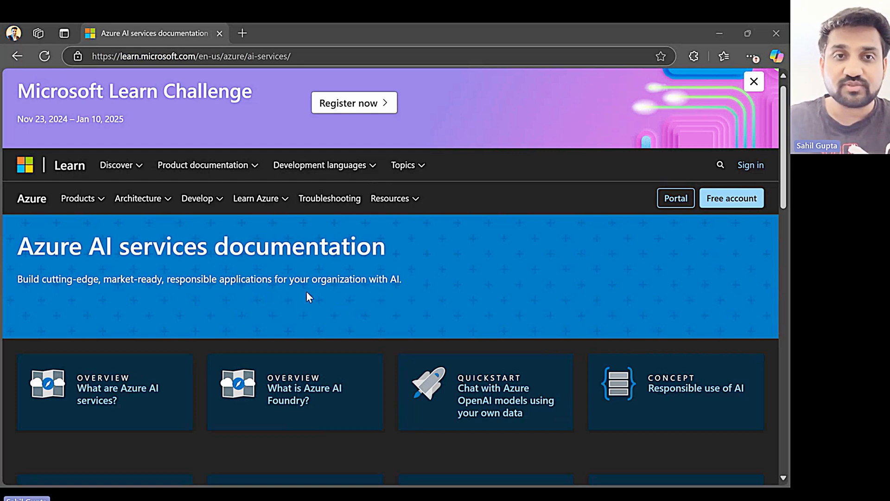
mouse_move(334, 311)
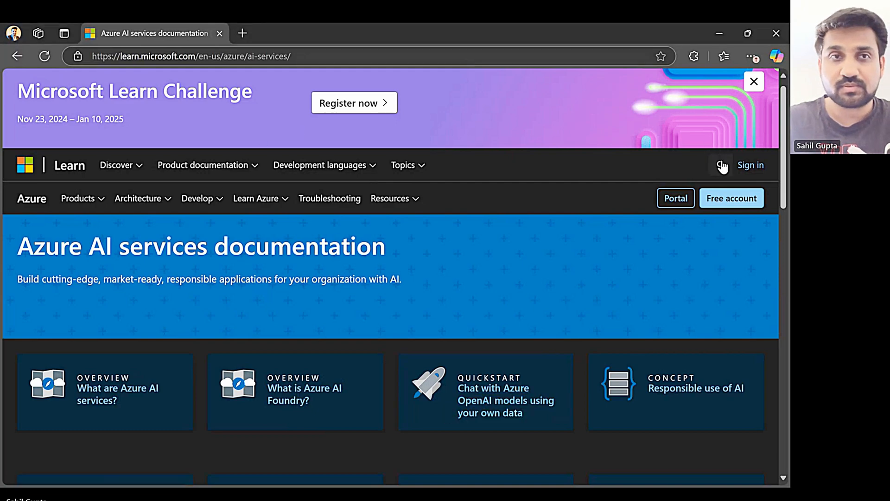
Search Learn for 'azure machine learning' and open the Azure Machine Learning documentation result.
text(azure machine learning)
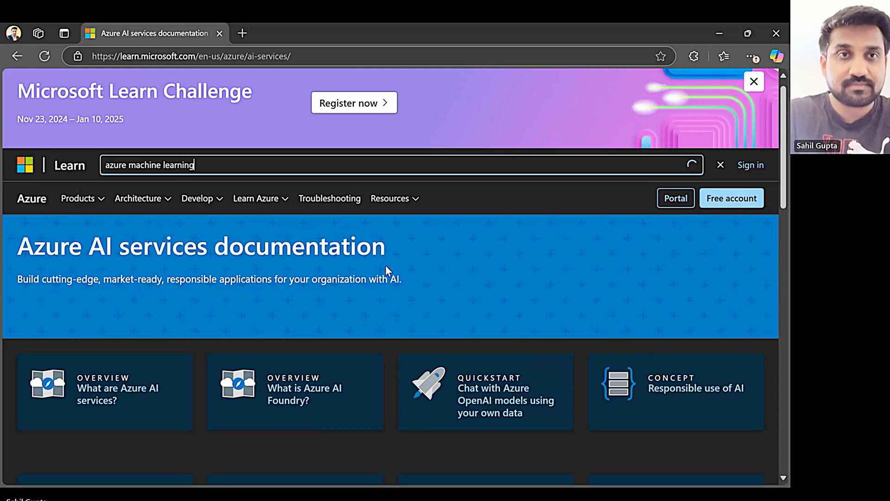
key(Enter)
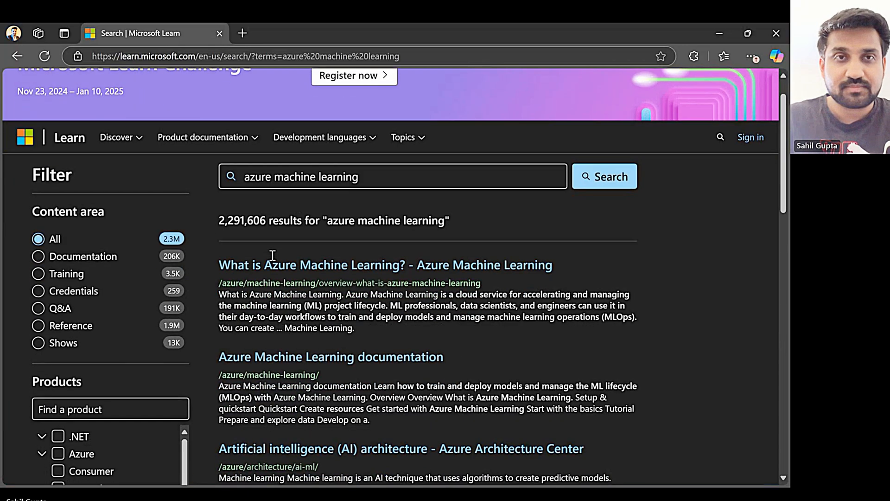
scroll(down, 3)
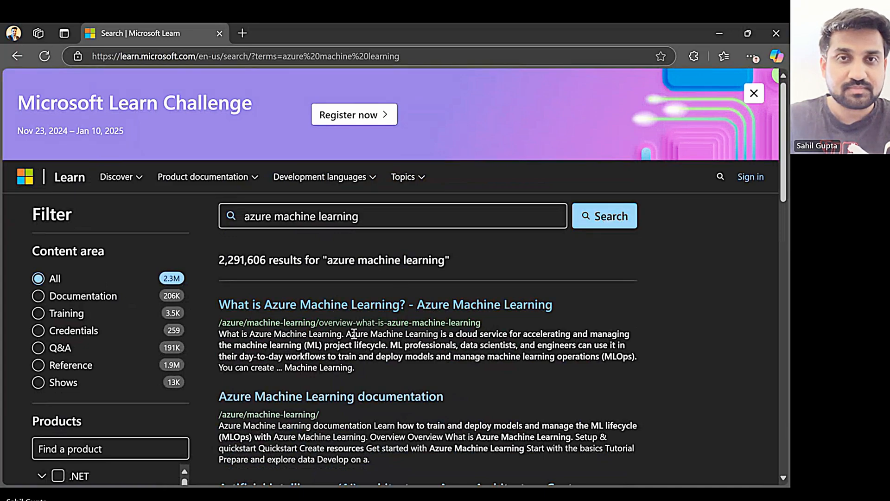
scroll(down, 3)
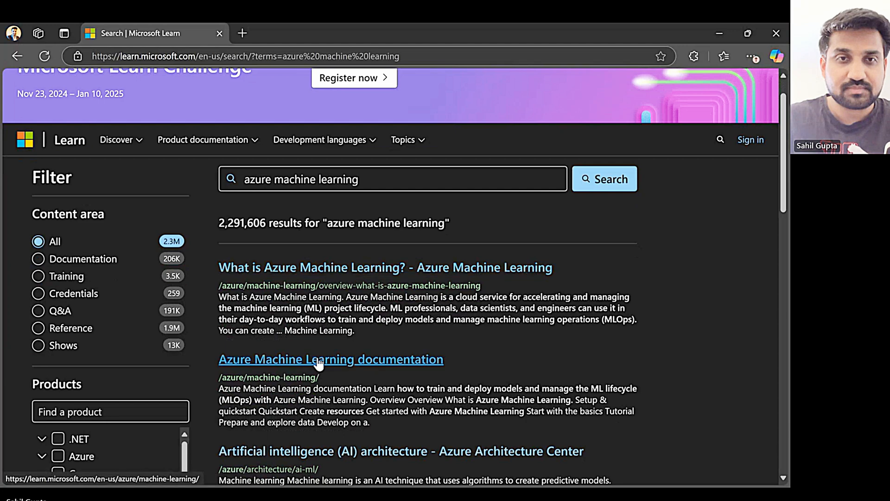
click(331, 359)
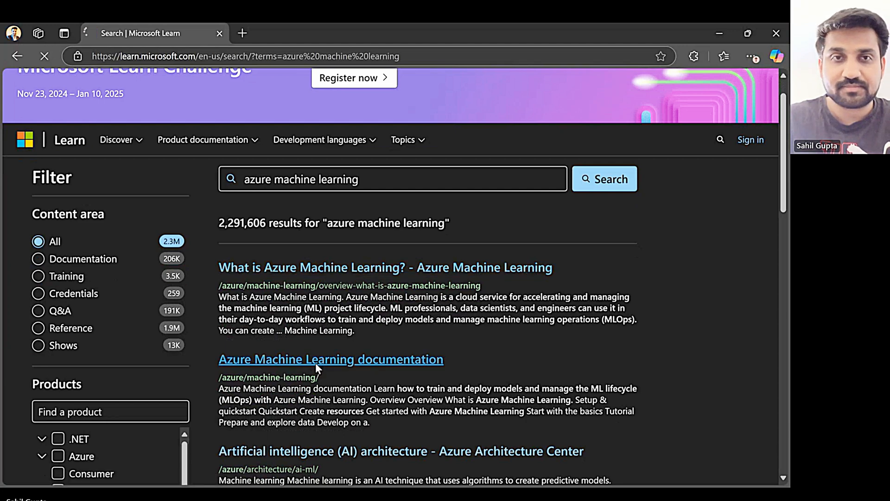
click(331, 358)
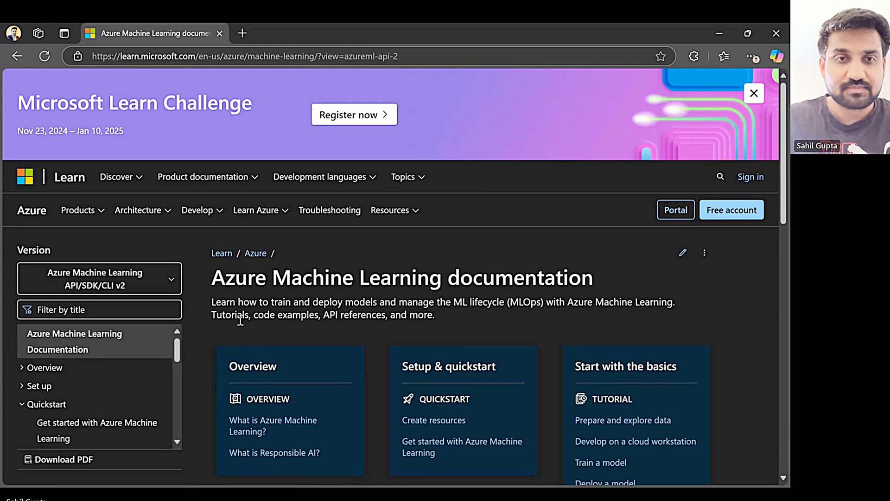
Open 'What is Azure Machine Learning?' from the landing page's Overview card.
click(753, 93)
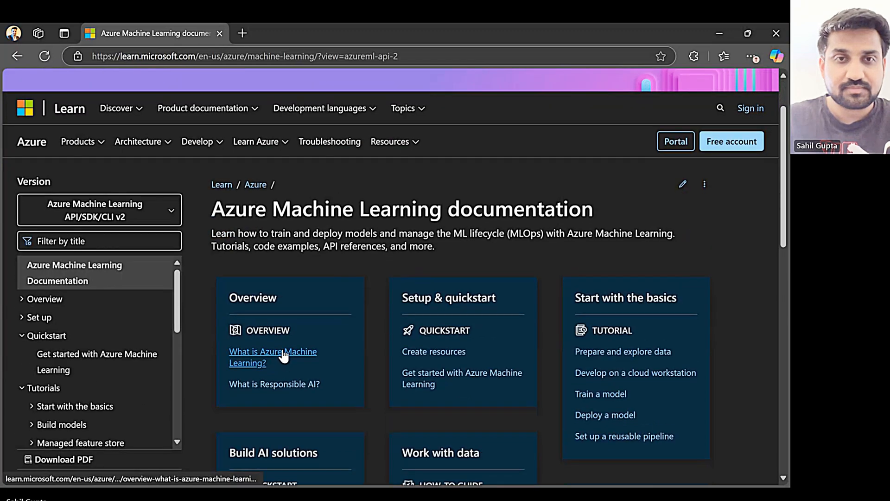
click(273, 356)
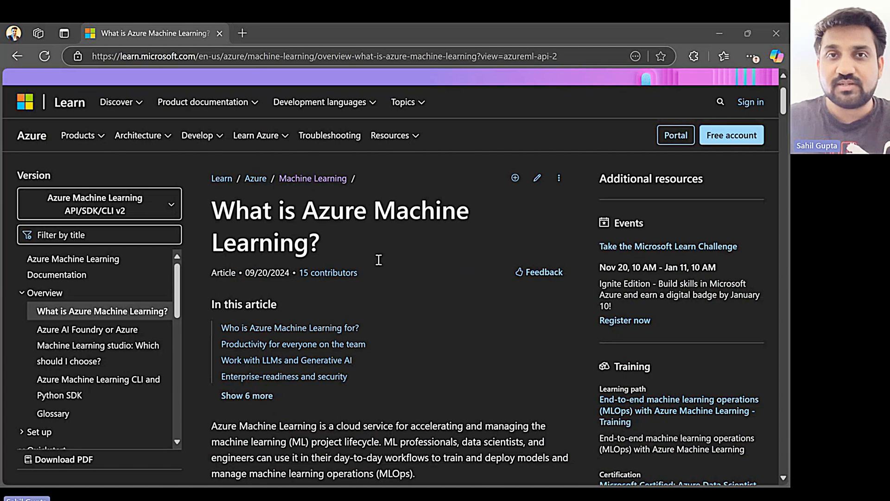
mouse_move(400, 241)
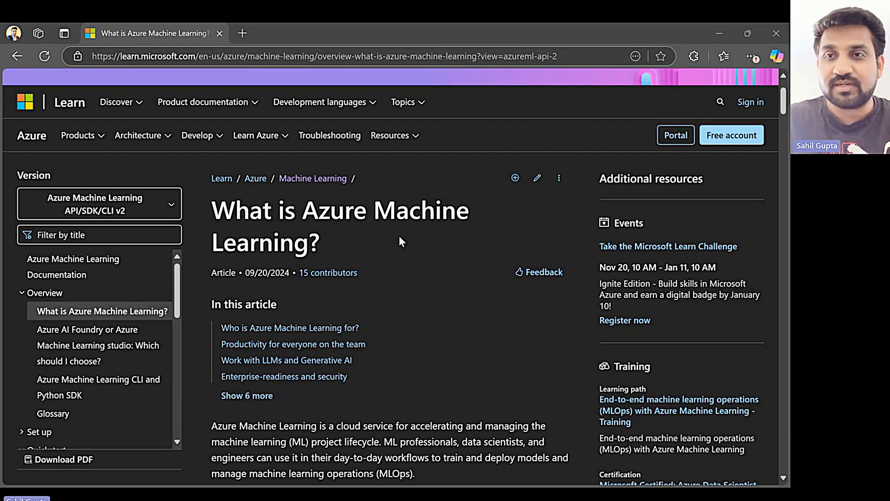
mouse_move(337, 192)
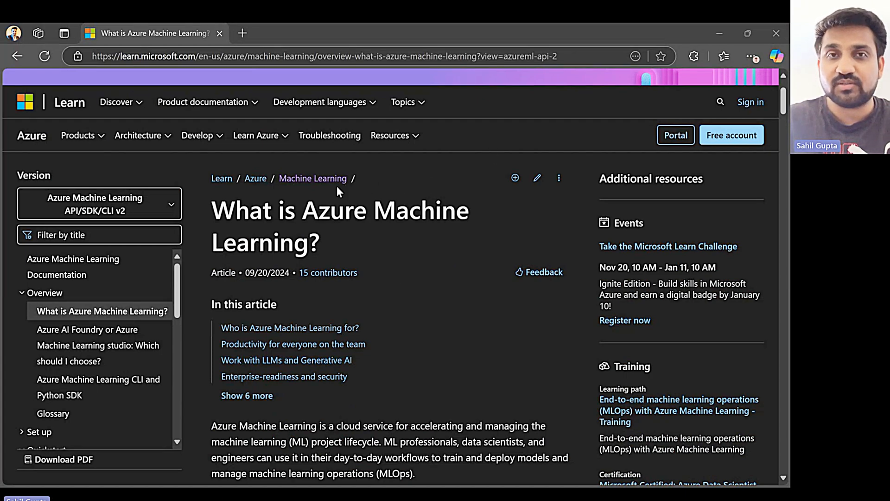
mouse_move(496, 176)
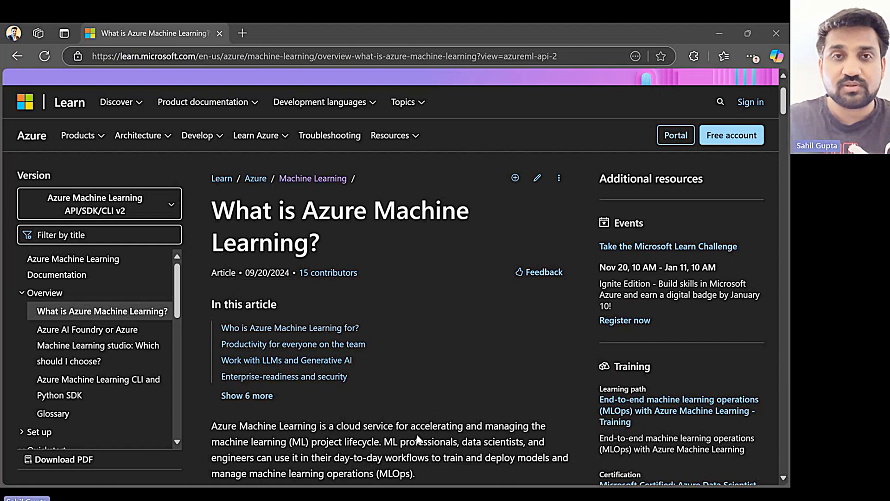
Scroll past the Studio section to the 'Work with LLMs and Generative AI' part.
scroll(down, 3)
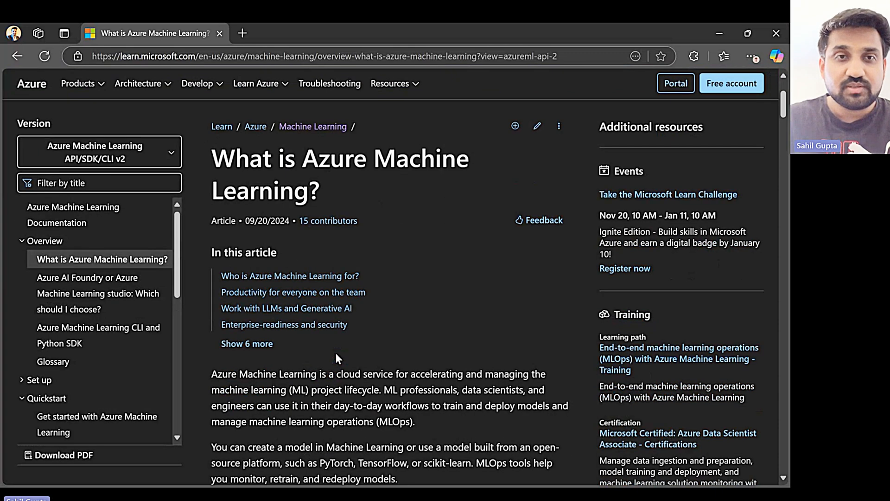
scroll(down, 3)
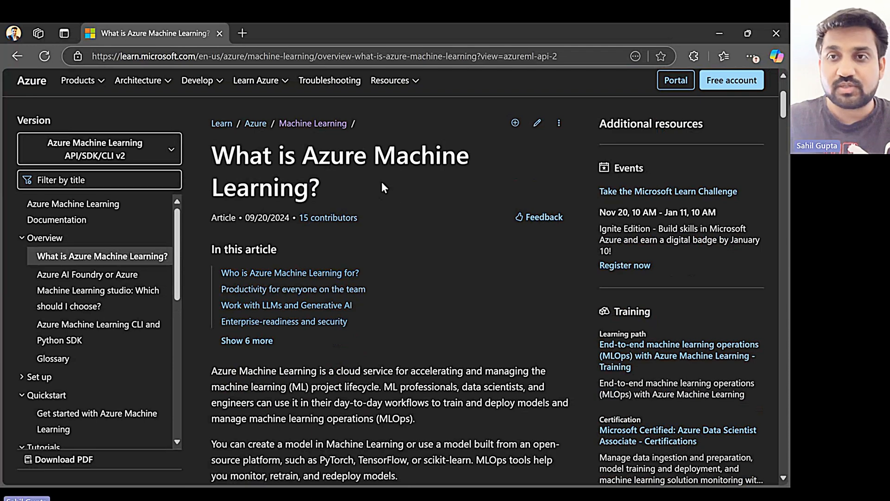
mouse_move(411, 298)
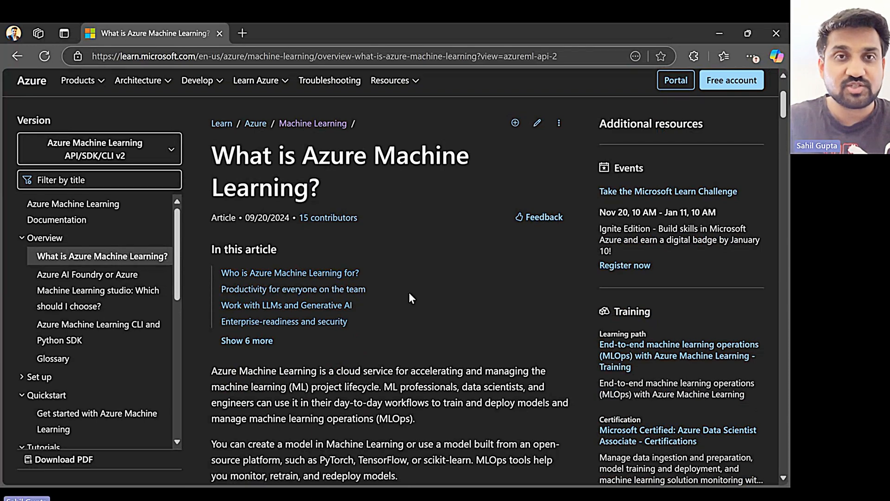
scroll(down, 3)
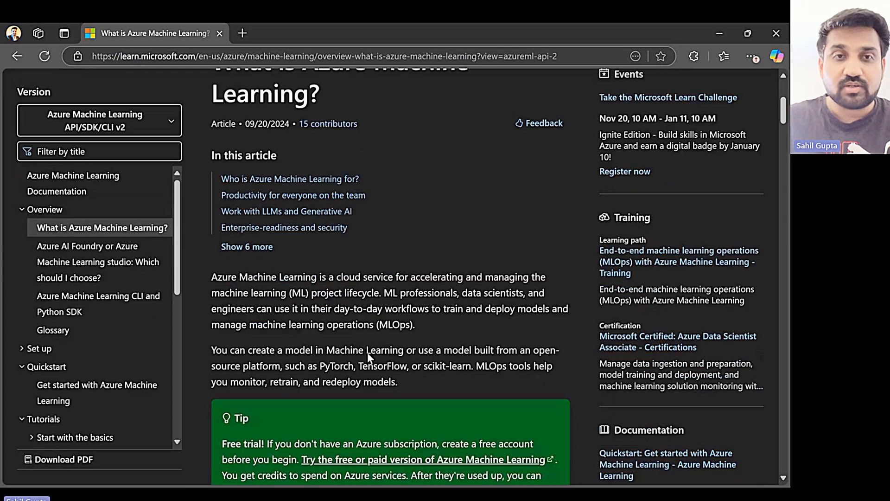
scroll(down, 3)
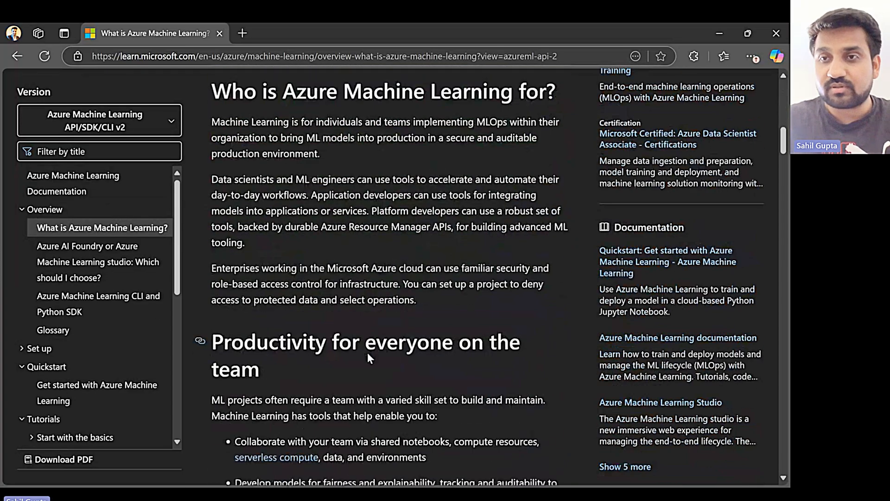
scroll(down, 3)
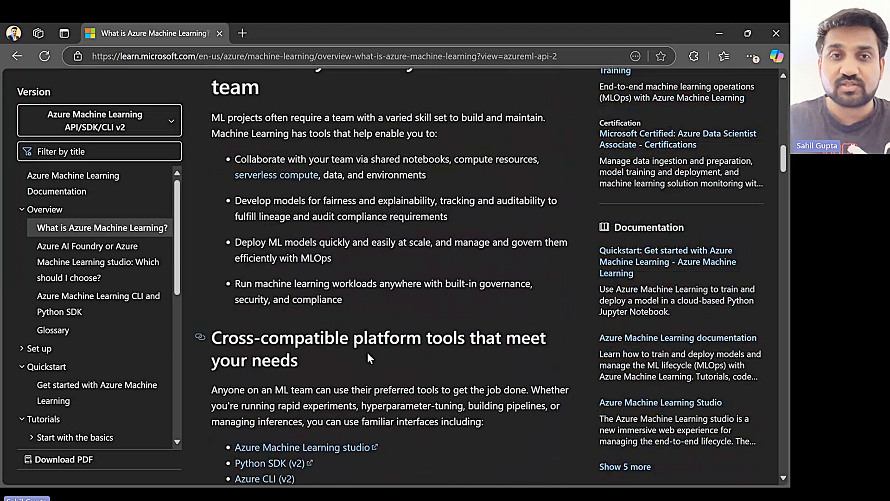
scroll(down, 3)
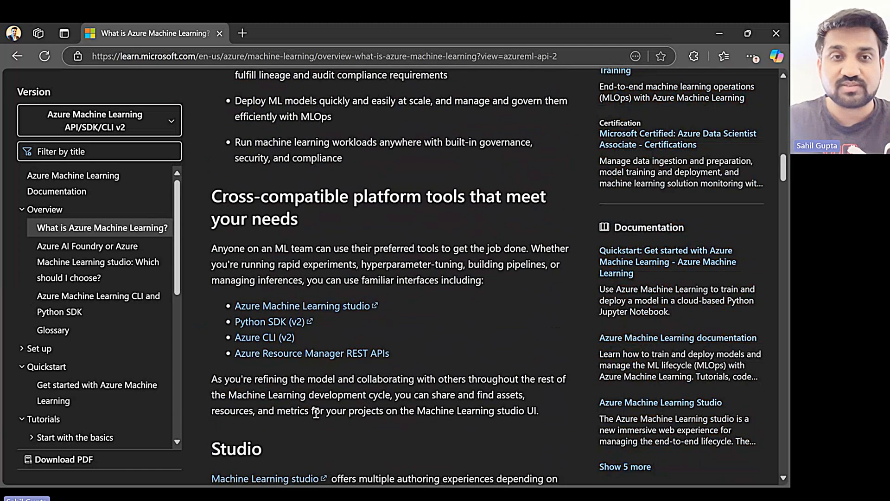
scroll(down, 3)
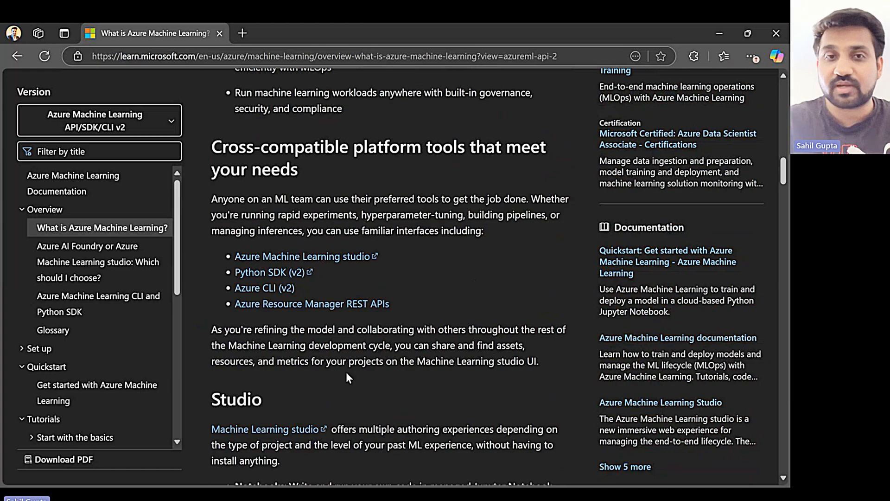
scroll(down, 3)
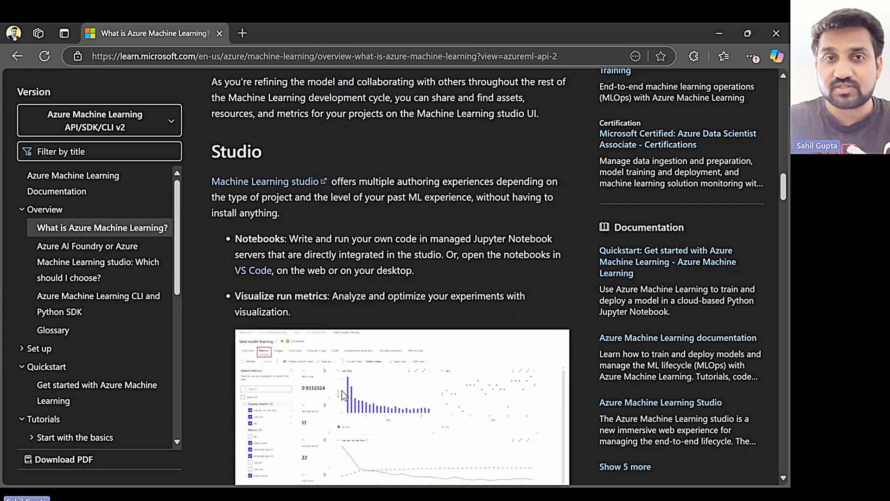
scroll(down, 3)
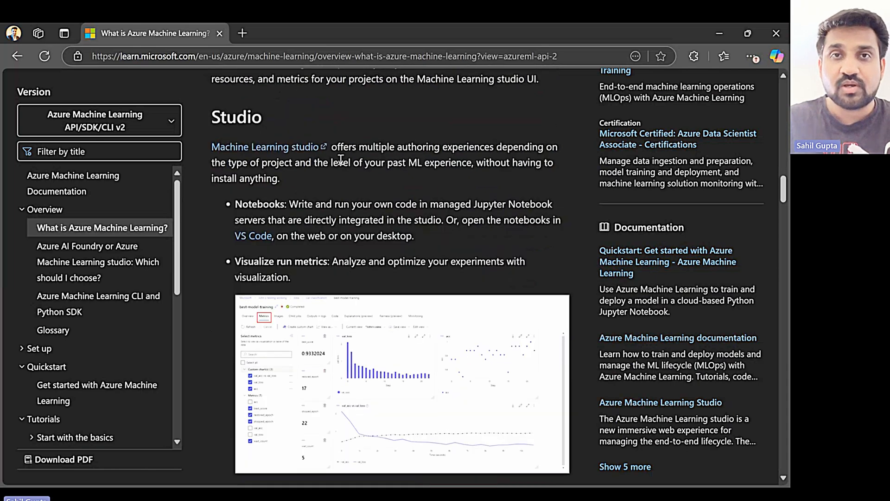
mouse_move(350, 177)
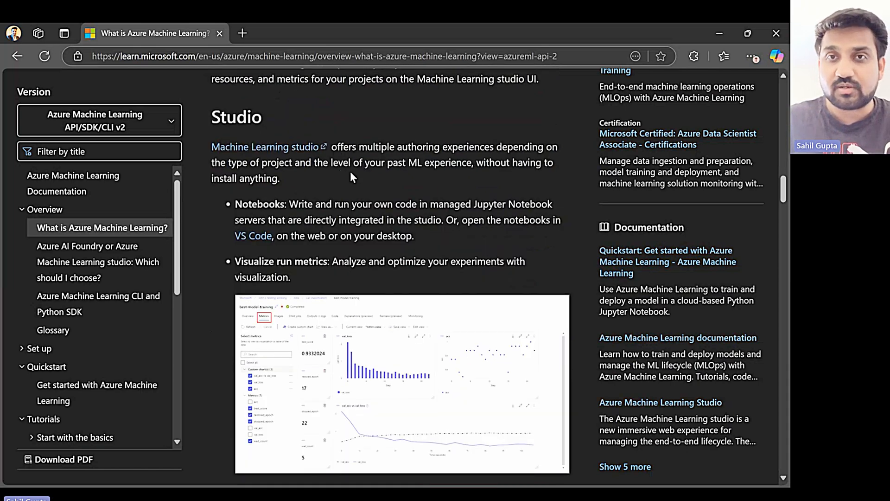
mouse_move(331, 189)
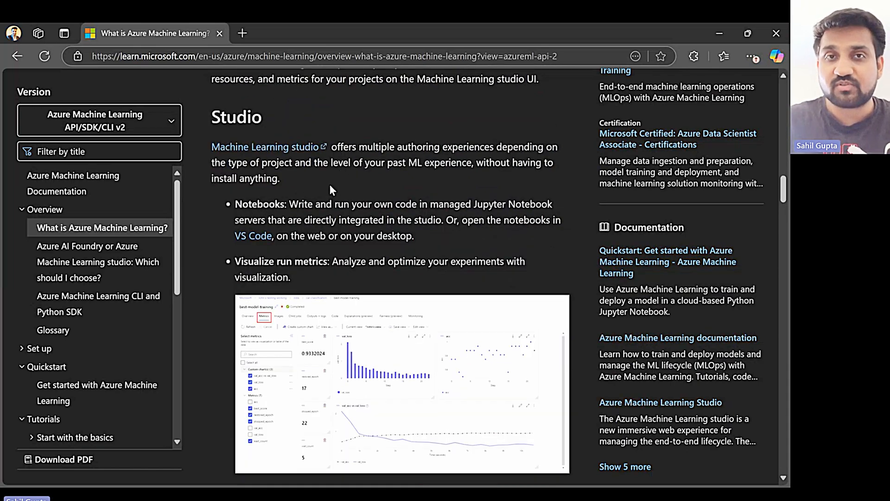
mouse_move(372, 188)
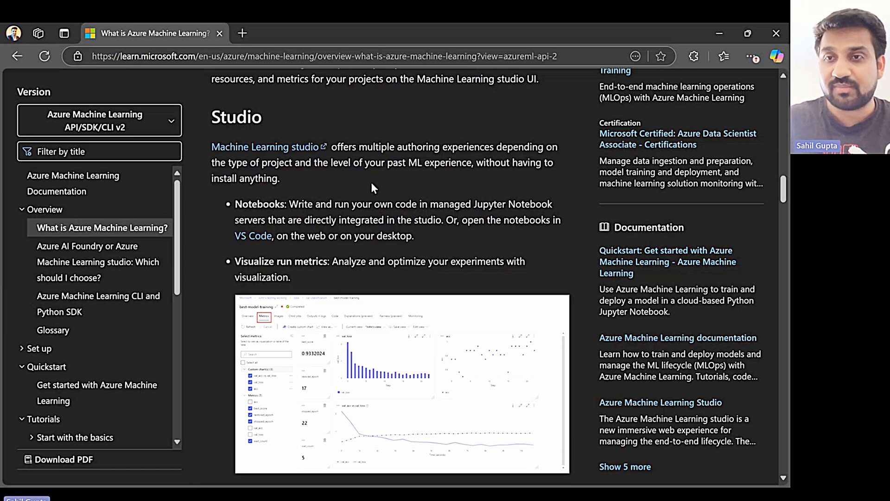
mouse_move(386, 389)
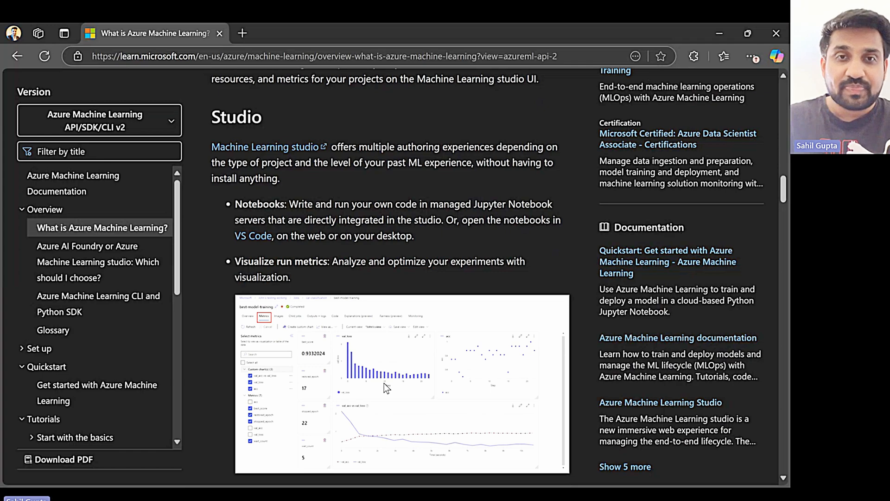
scroll(down, 3)
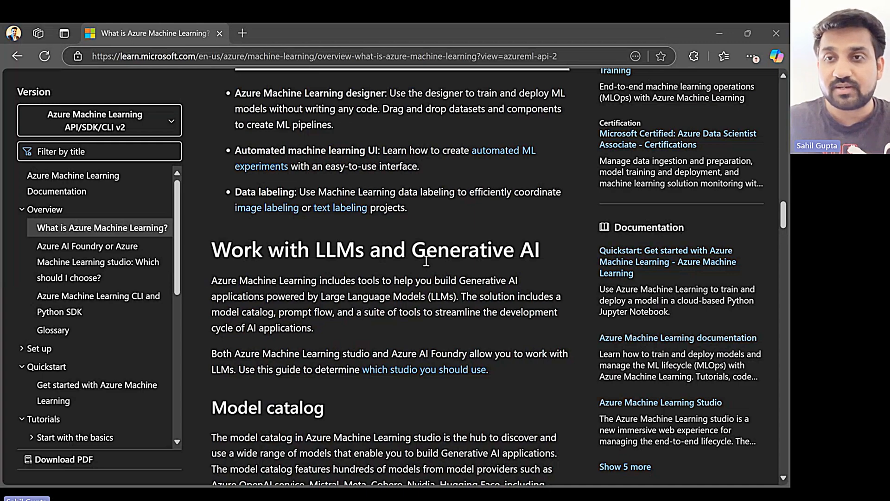
mouse_move(389, 403)
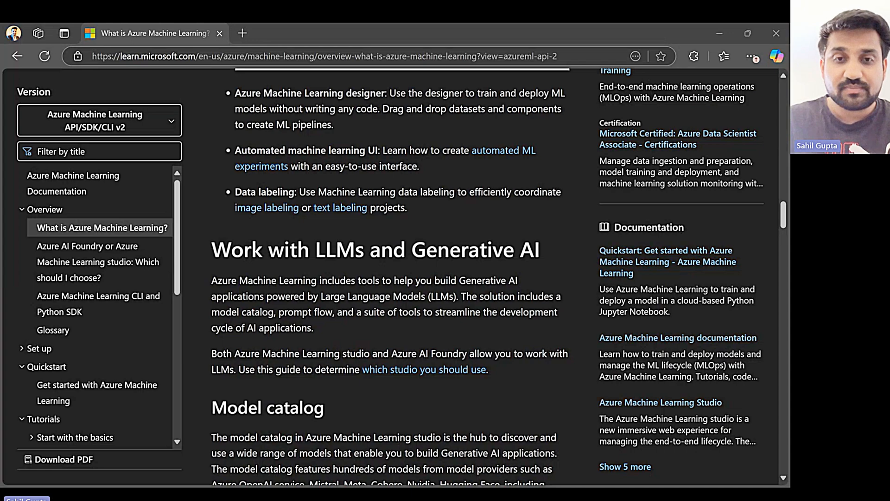
mouse_move(417, 425)
text(cognitive se)
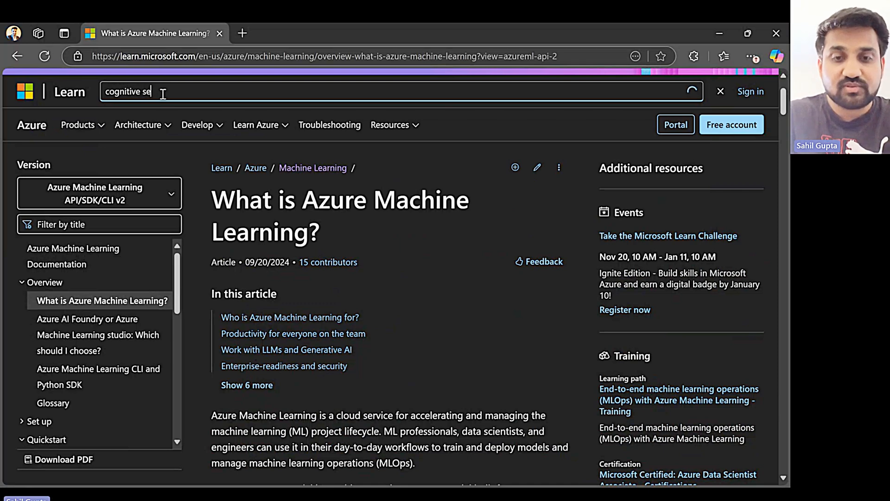
Search 'cognitive services' and open 'Build a machine learning model in Power BI' from the contents.
key(Enter)
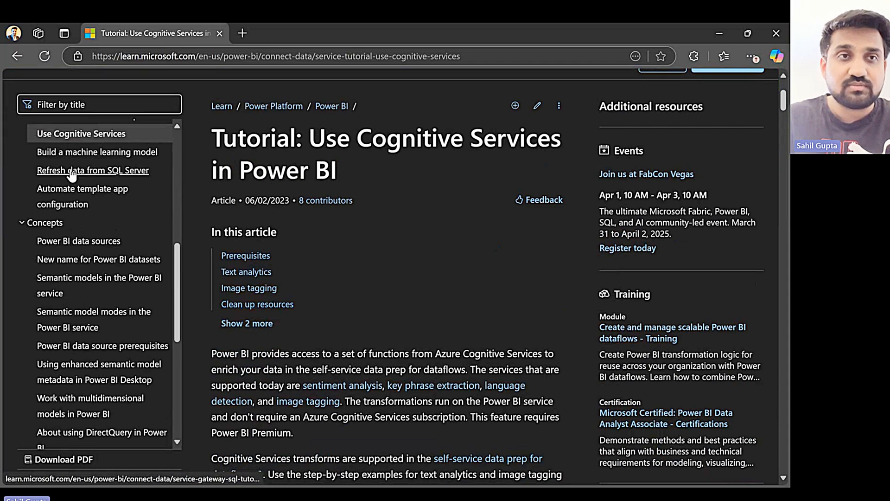
click(92, 170)
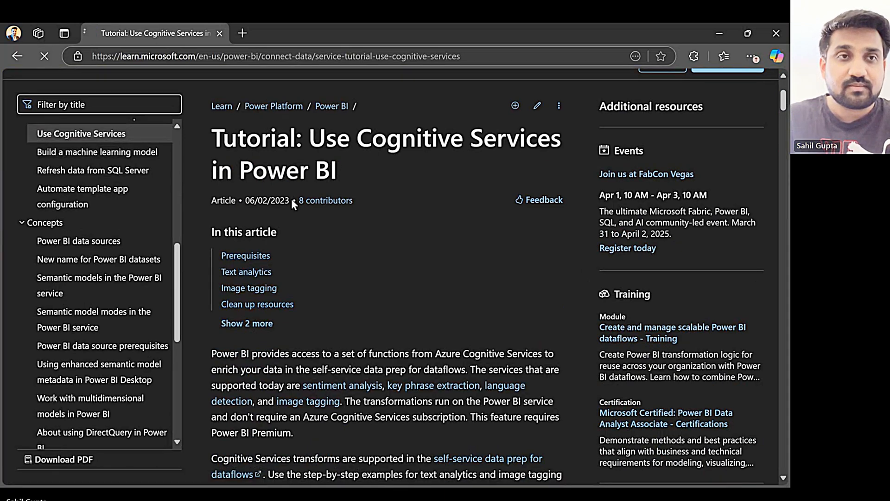
click(96, 151)
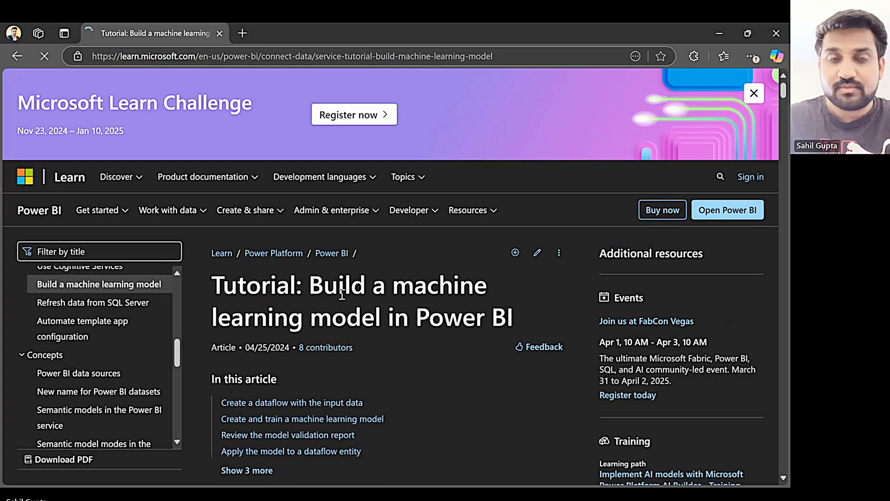
click(754, 93)
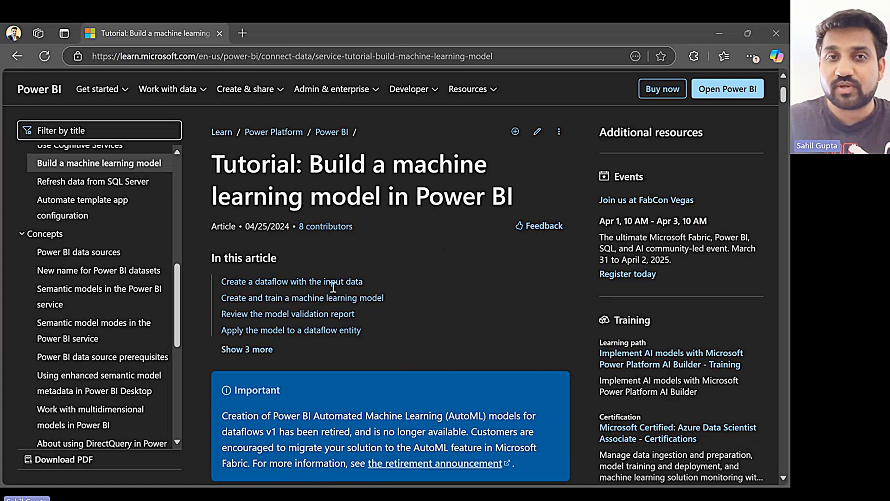
mouse_move(348, 350)
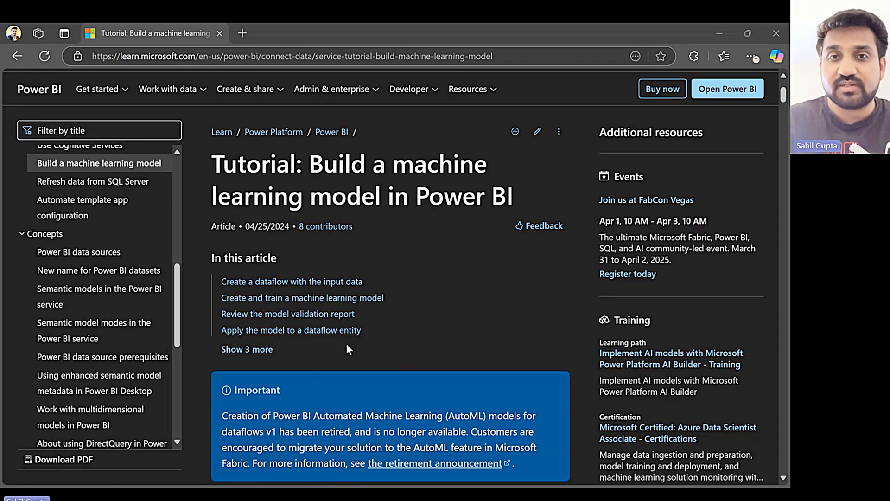
mouse_move(323, 359)
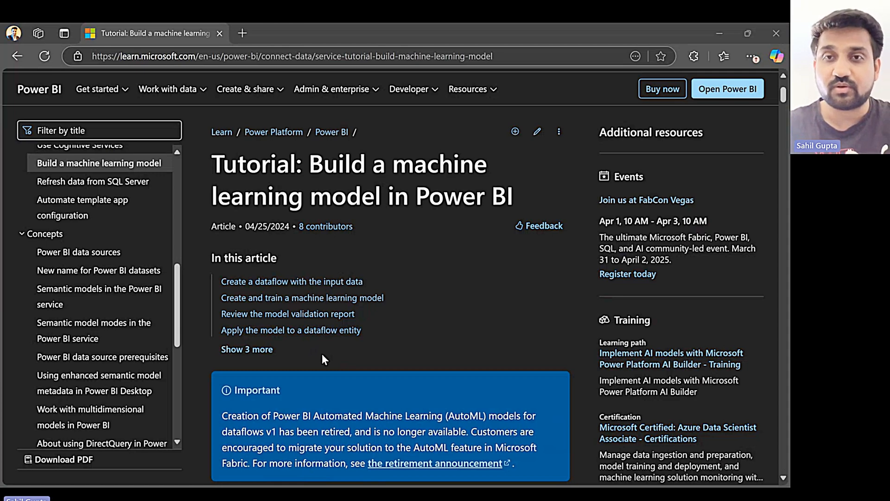
mouse_move(363, 297)
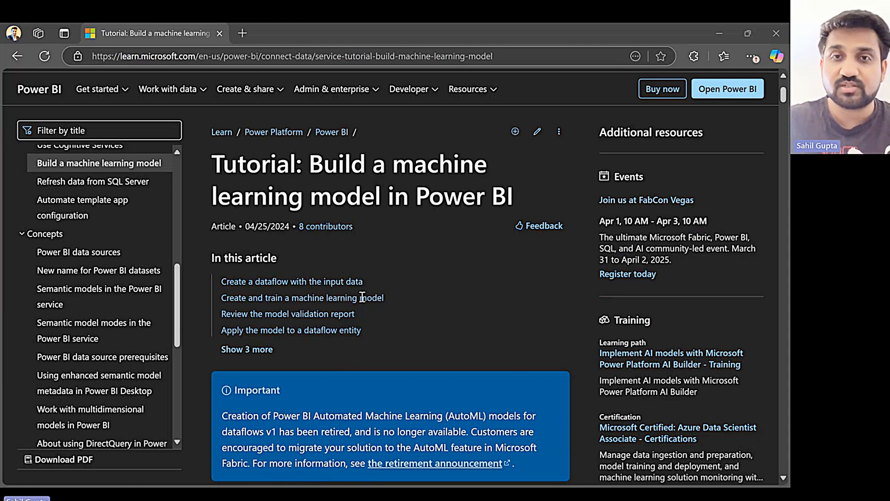
mouse_move(448, 298)
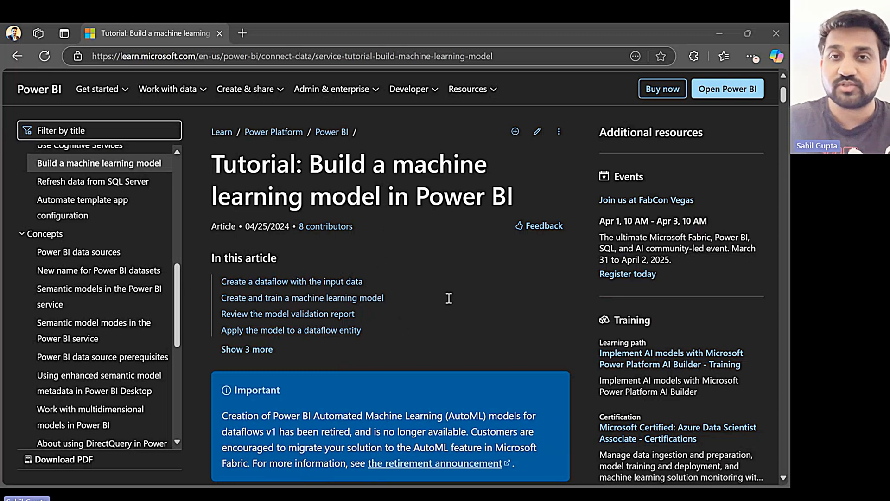
mouse_move(289, 369)
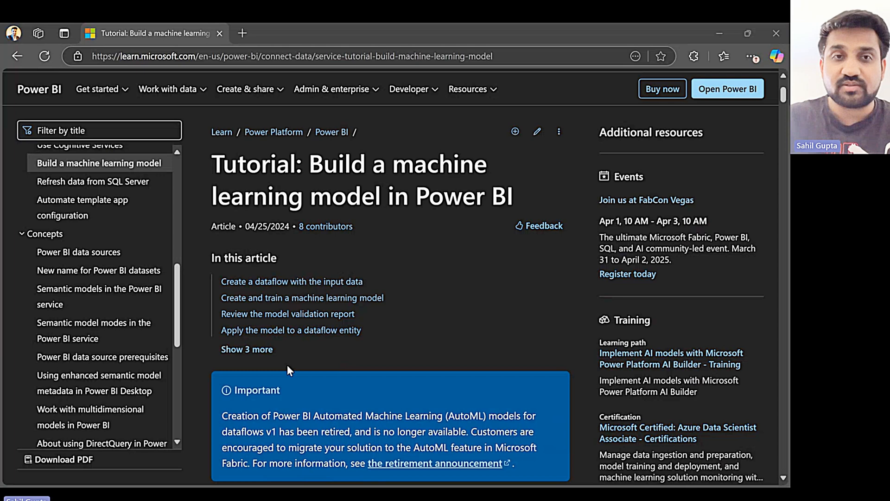
mouse_move(361, 288)
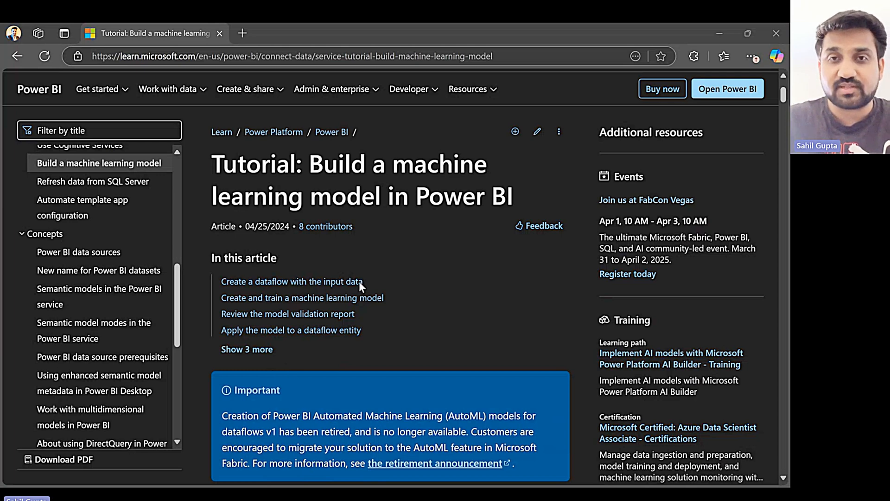
mouse_move(369, 323)
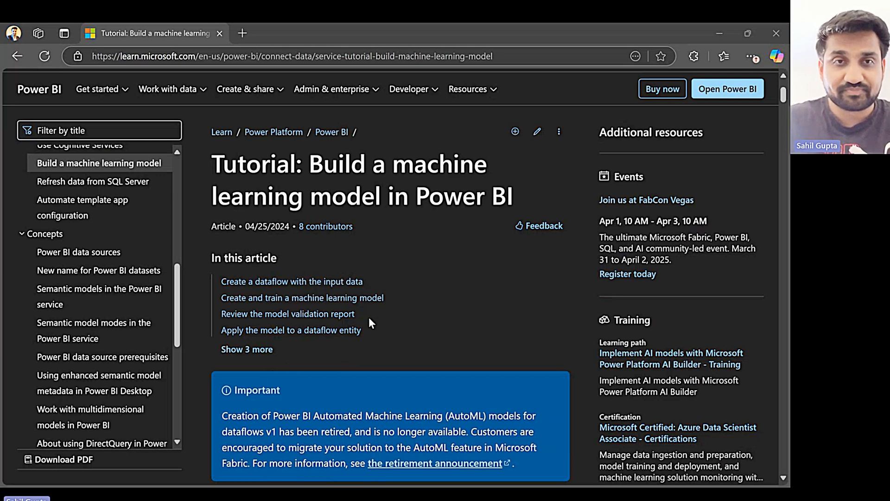